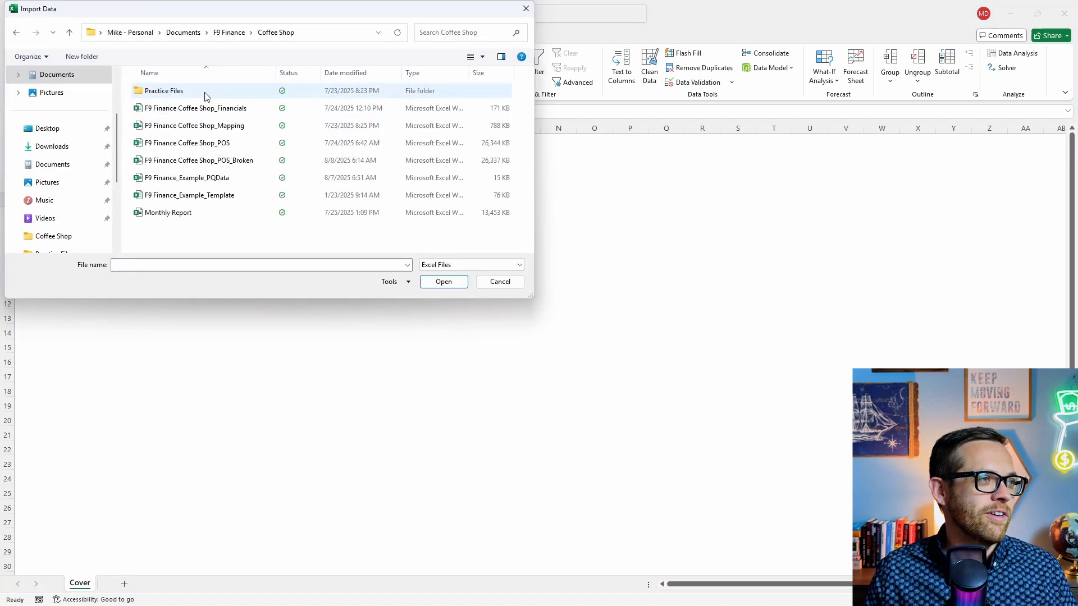
Import the Data_POS table from F9 Finance Coffee Shop_POS_Broken into Power Query Editor.
click(199, 160)
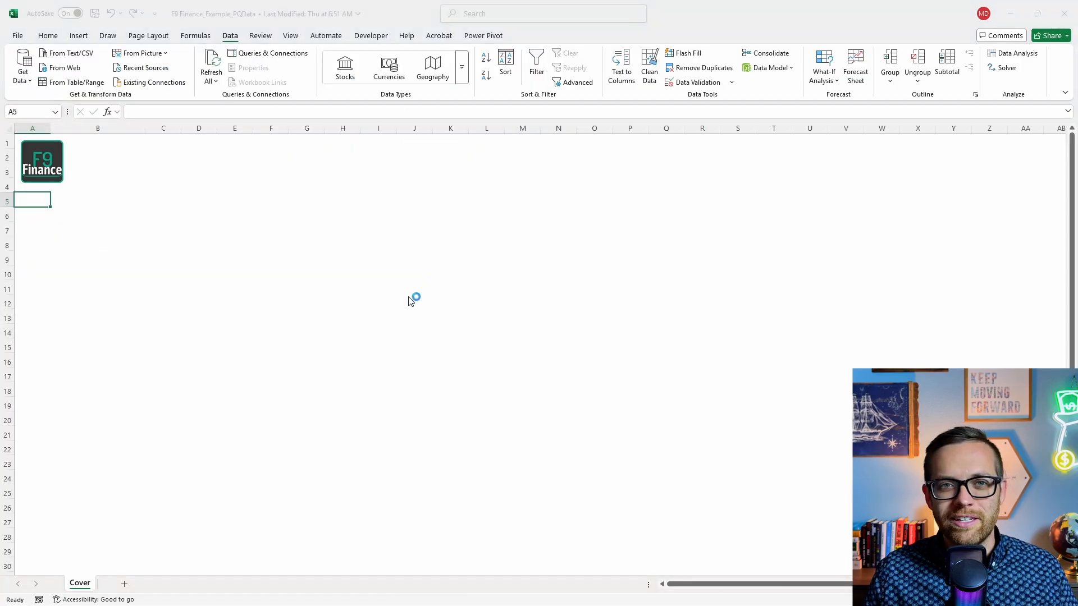
mouse_move(365, 310)
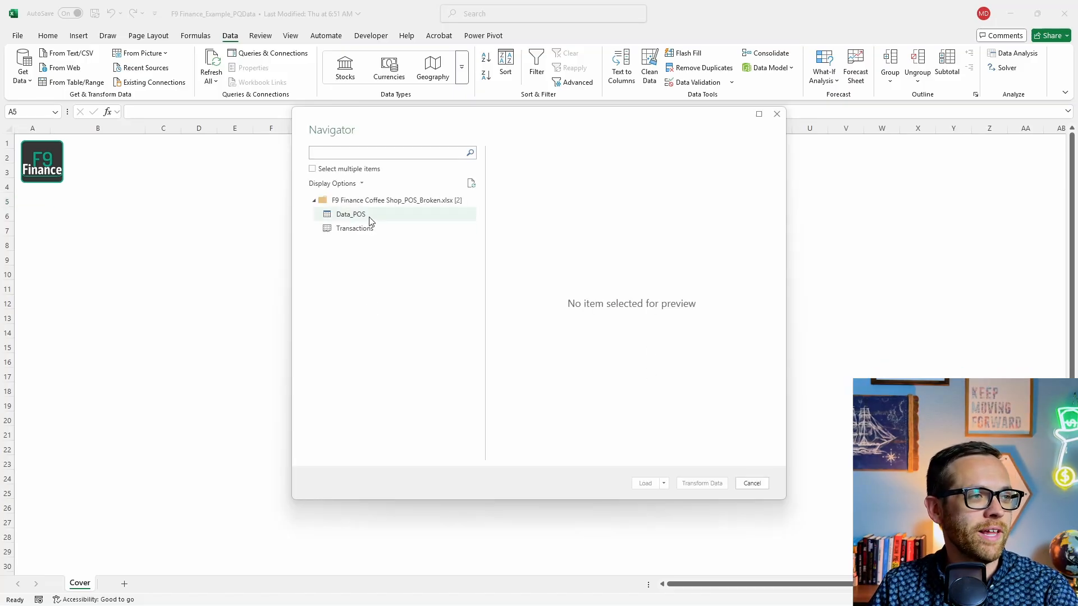
click(350, 214)
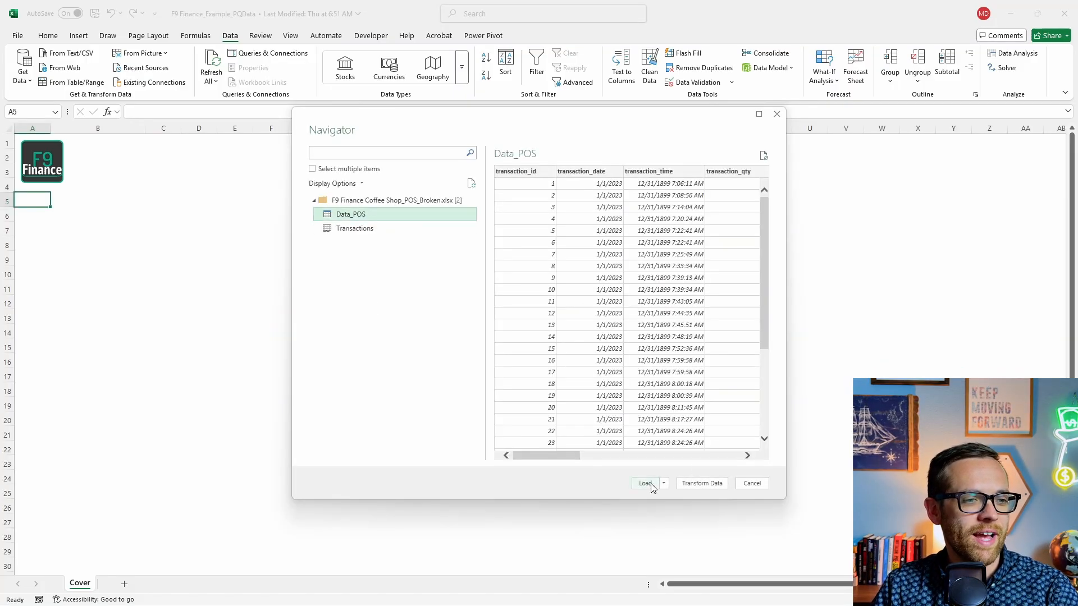
click(644, 483)
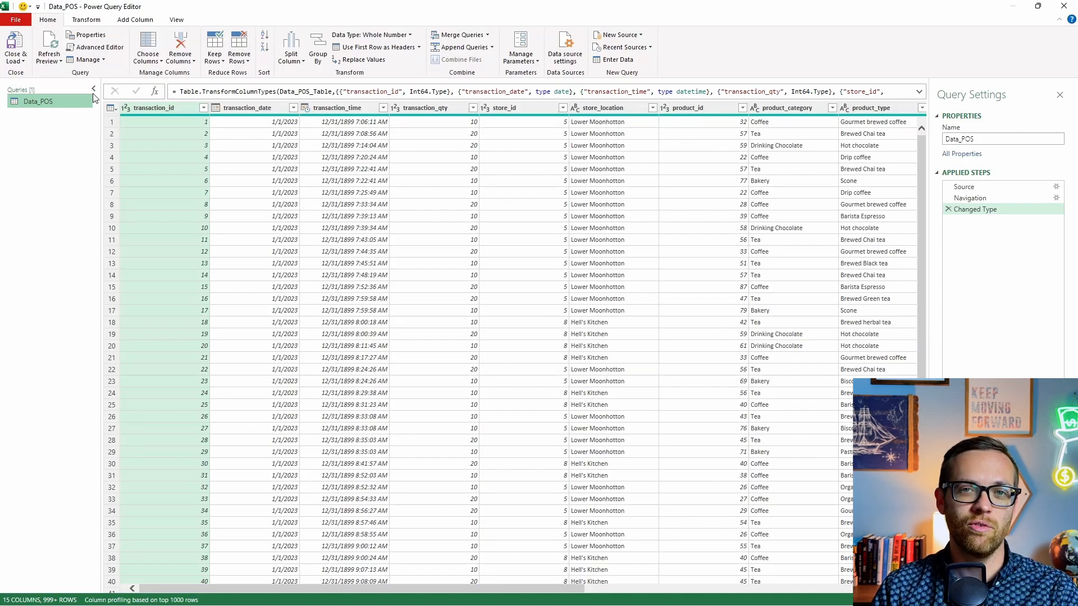
Turn on Column quality, toggle Column distribution on and off, and reach the profiling menu.
click(177, 20)
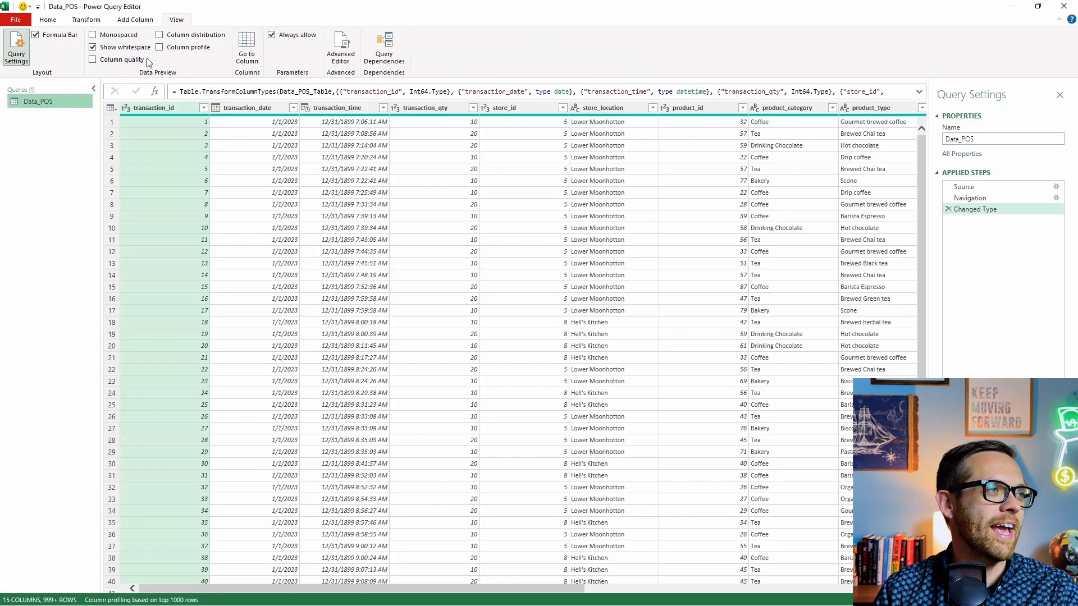
click(92, 58)
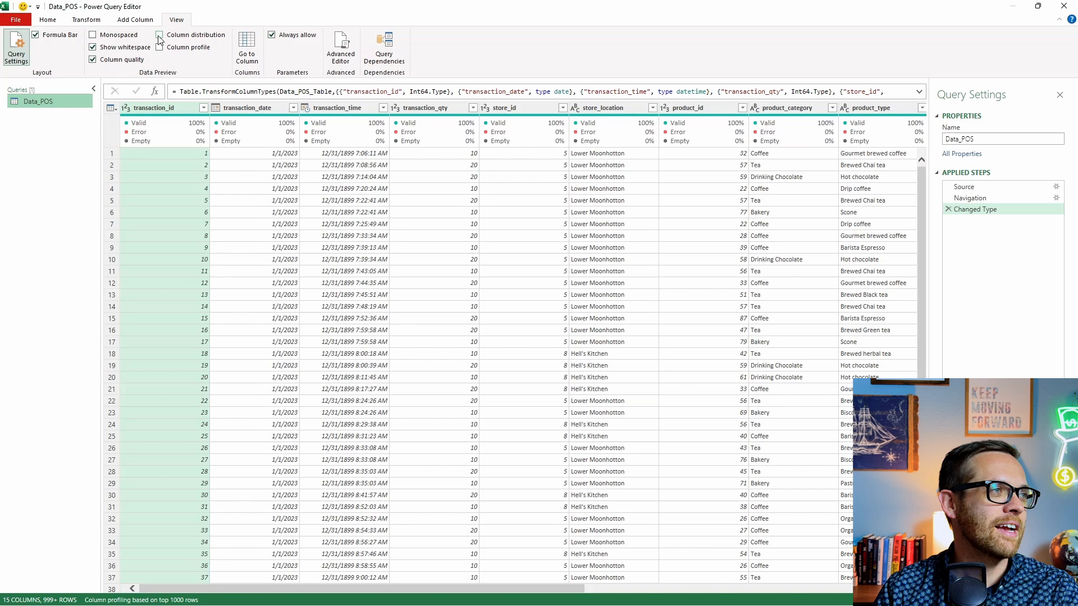
click(158, 34)
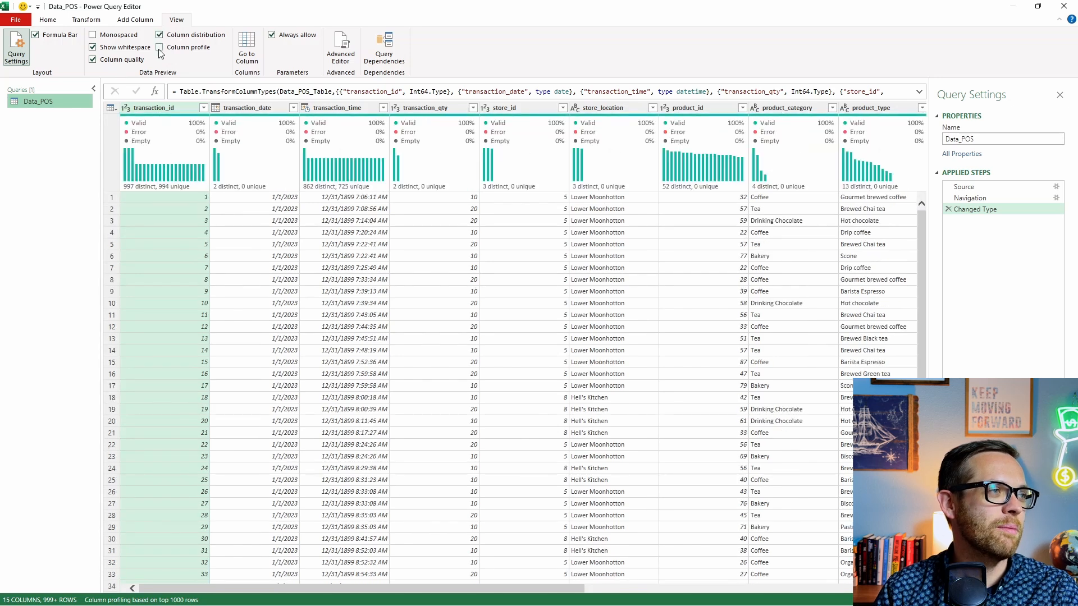
click(159, 35)
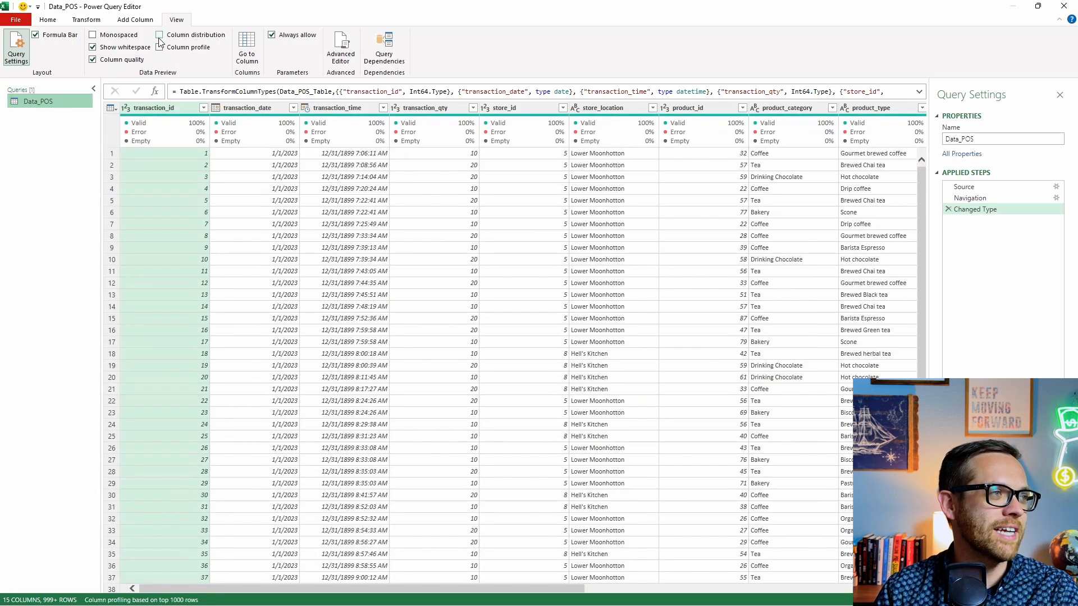
click(91, 59)
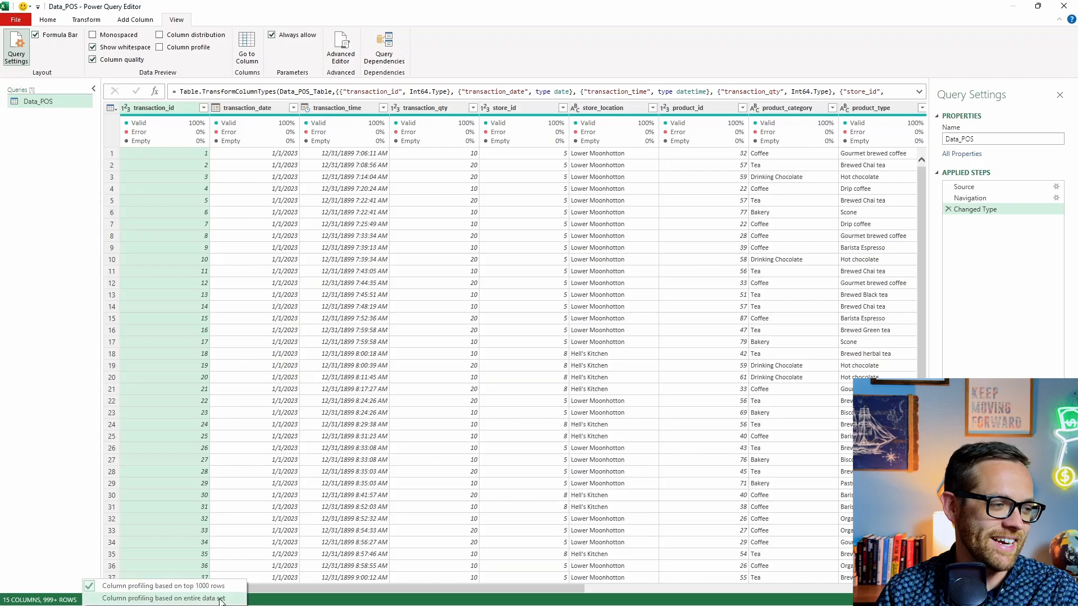
Profile the entire data set and show Column distribution across all Data_POS columns.
click(163, 599)
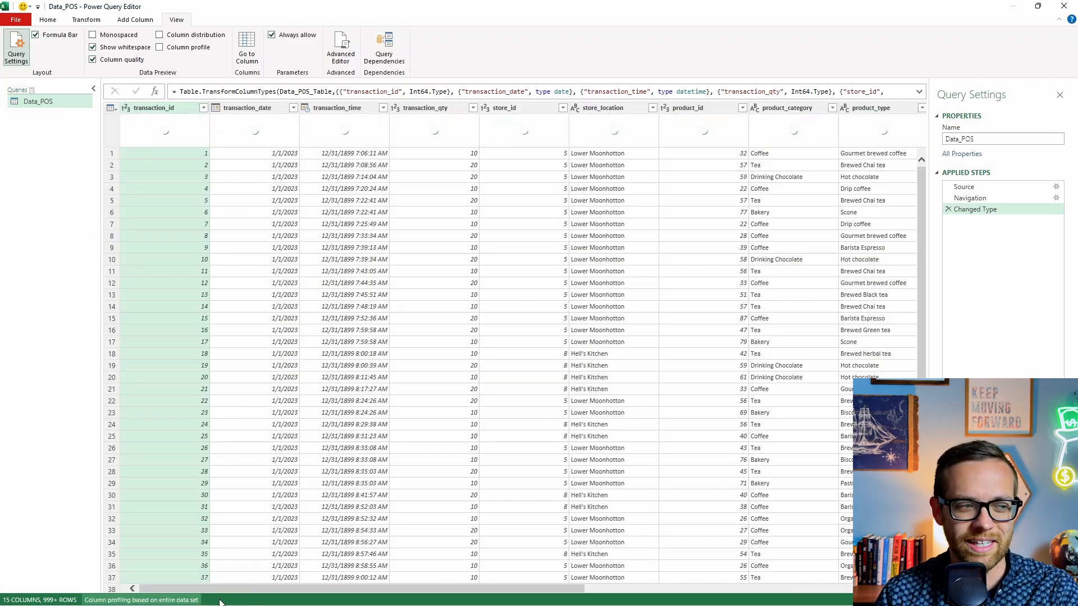
mouse_move(208, 367)
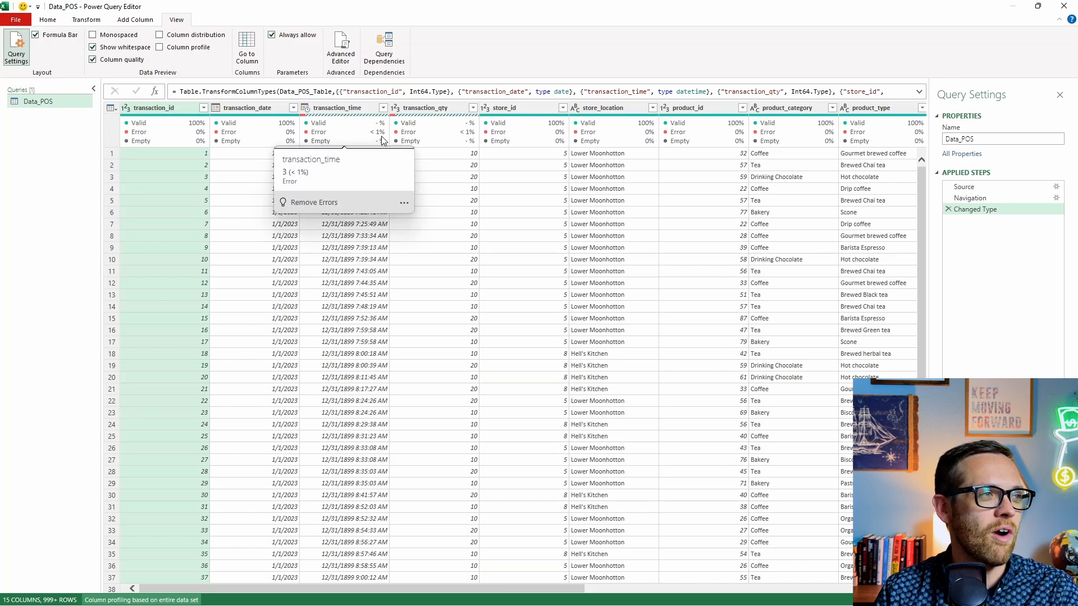
scroll(right, 3)
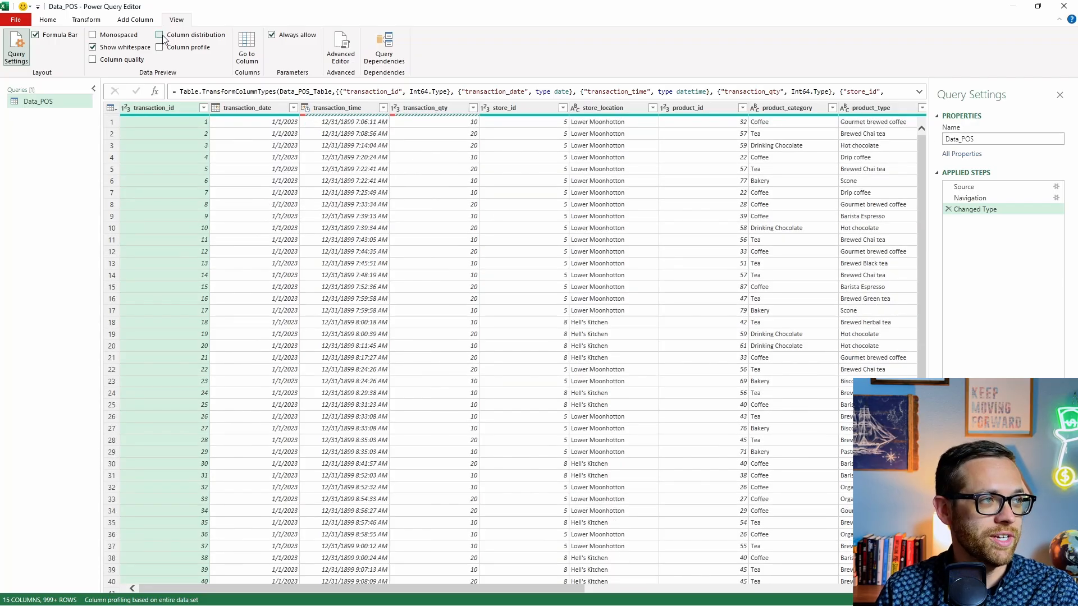
click(159, 35)
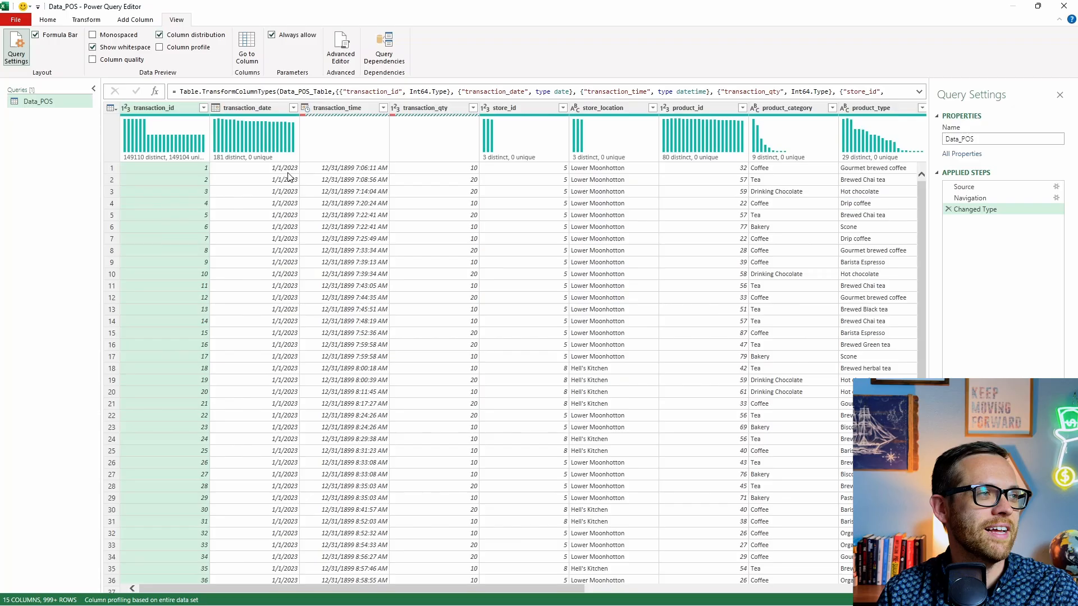
mouse_move(254, 134)
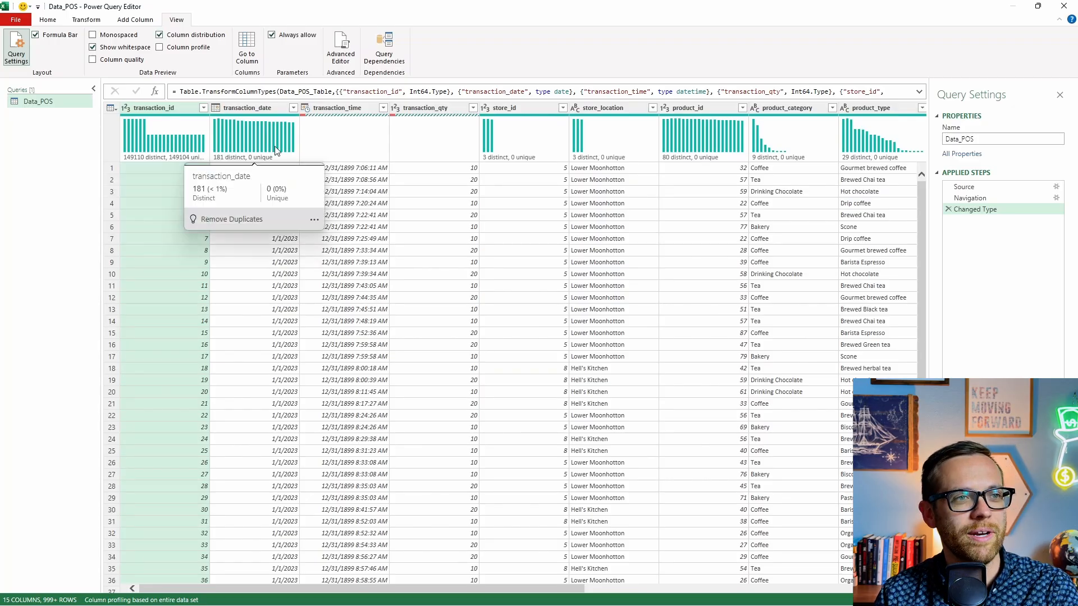
scroll(right, 3)
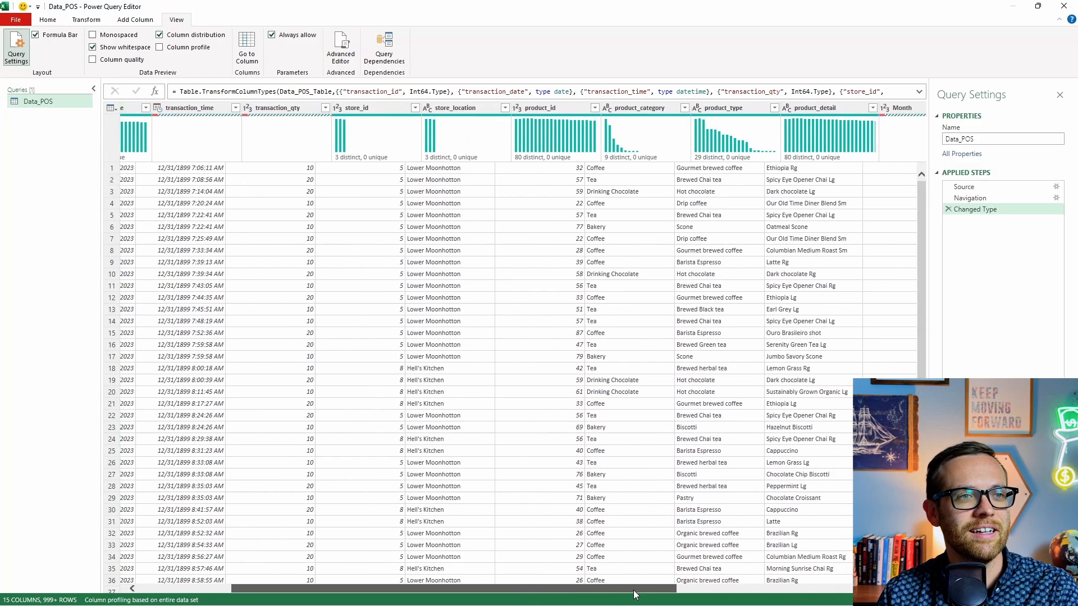
scroll(right, 3)
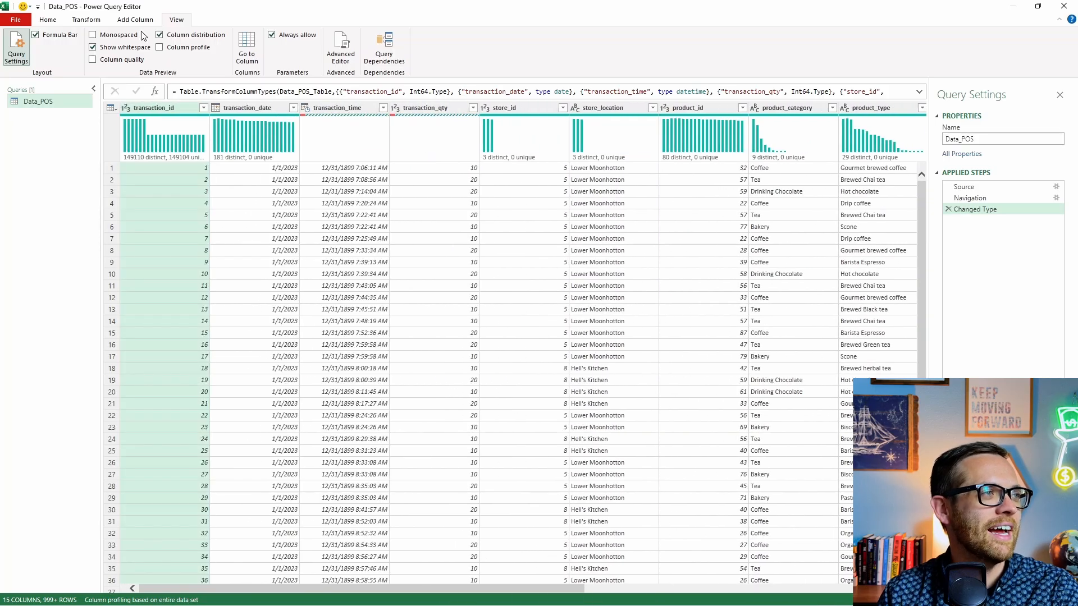
Review Column profile stats for transaction_date, transaction_qty and store_location, then disable profiling.
click(159, 34)
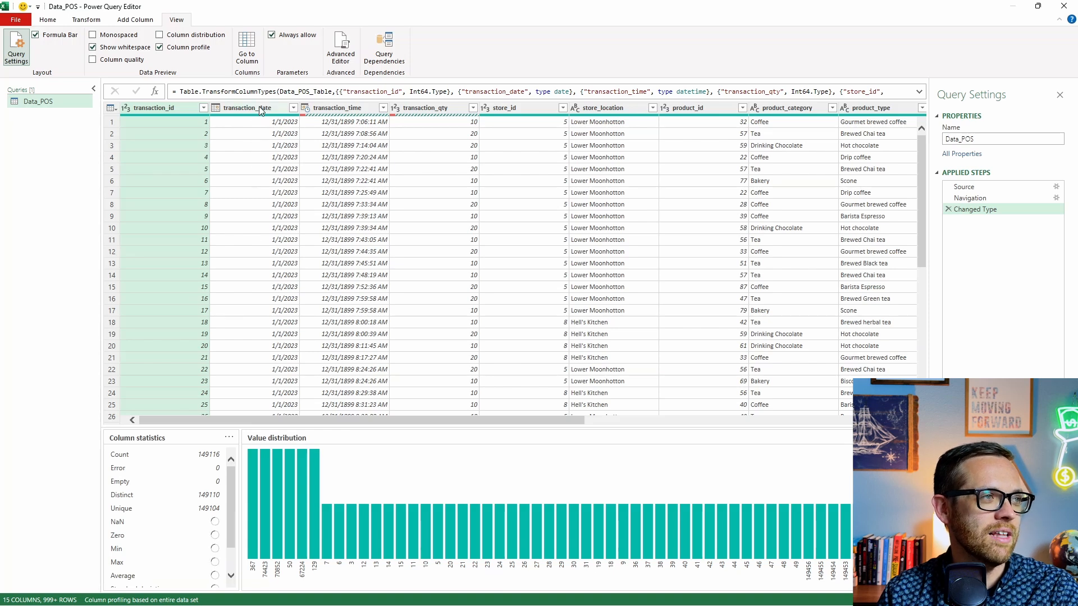
click(252, 107)
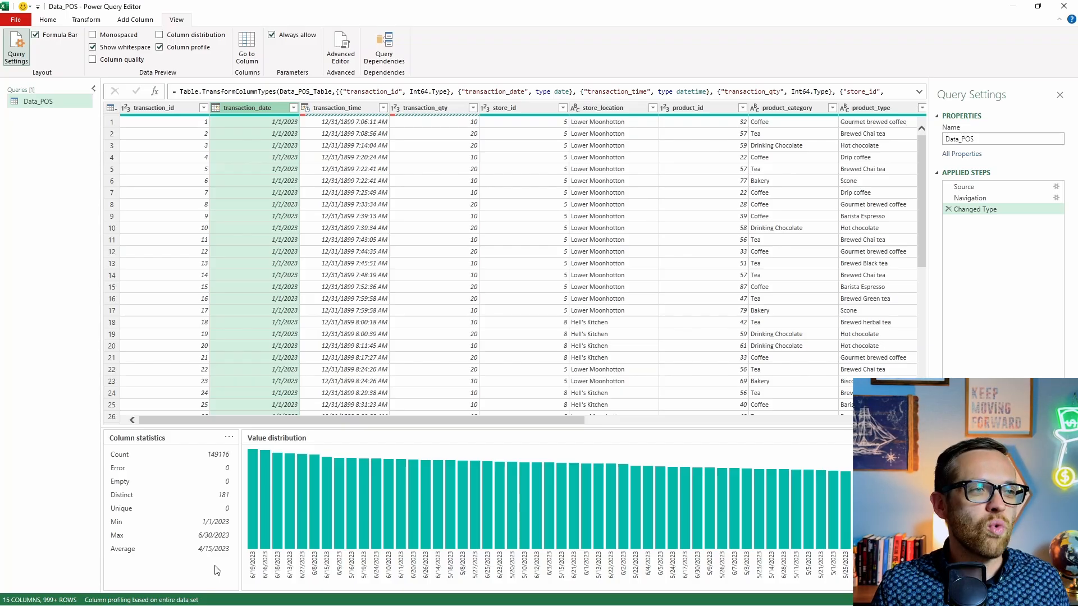
click(426, 107)
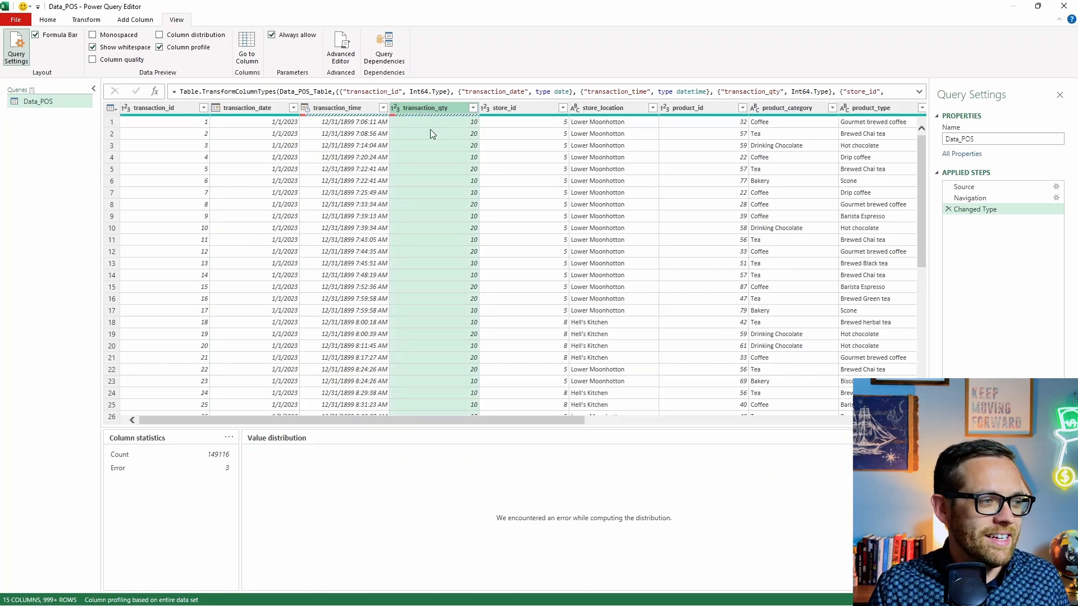
mouse_move(211, 474)
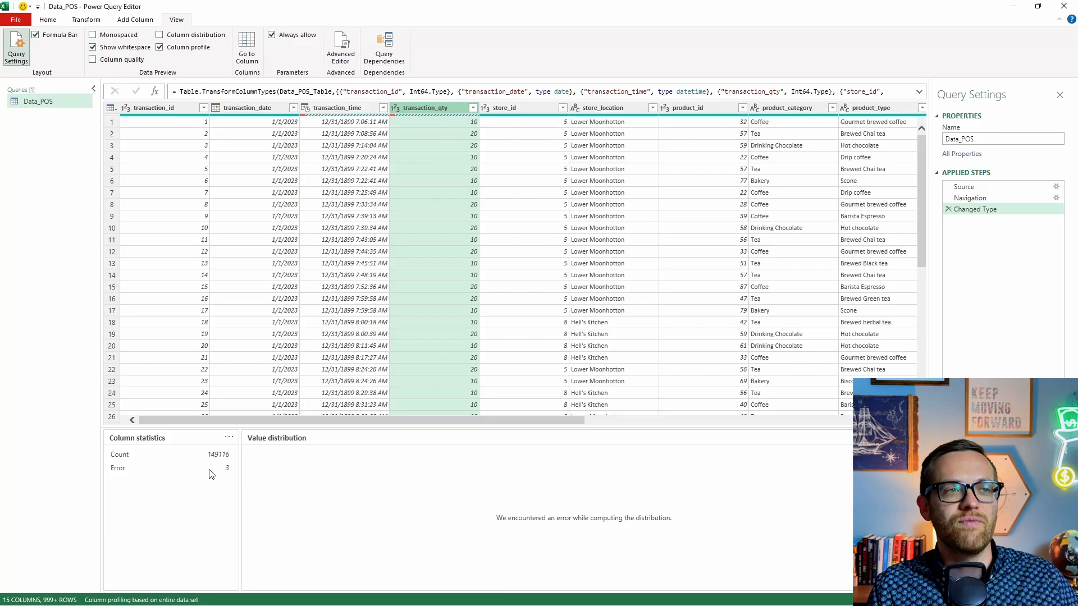
click(609, 107)
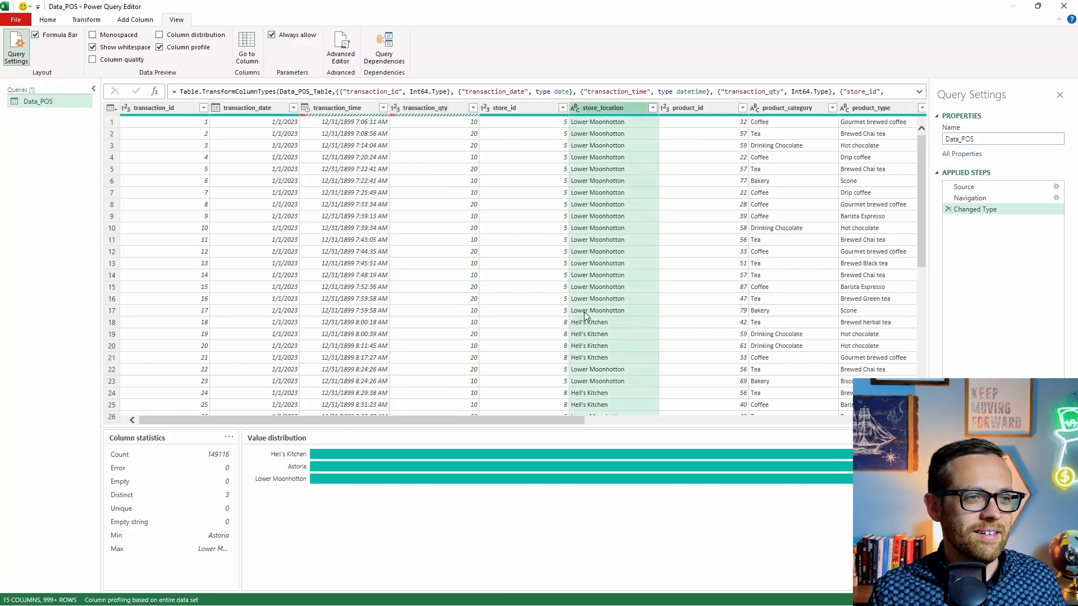
mouse_move(254, 153)
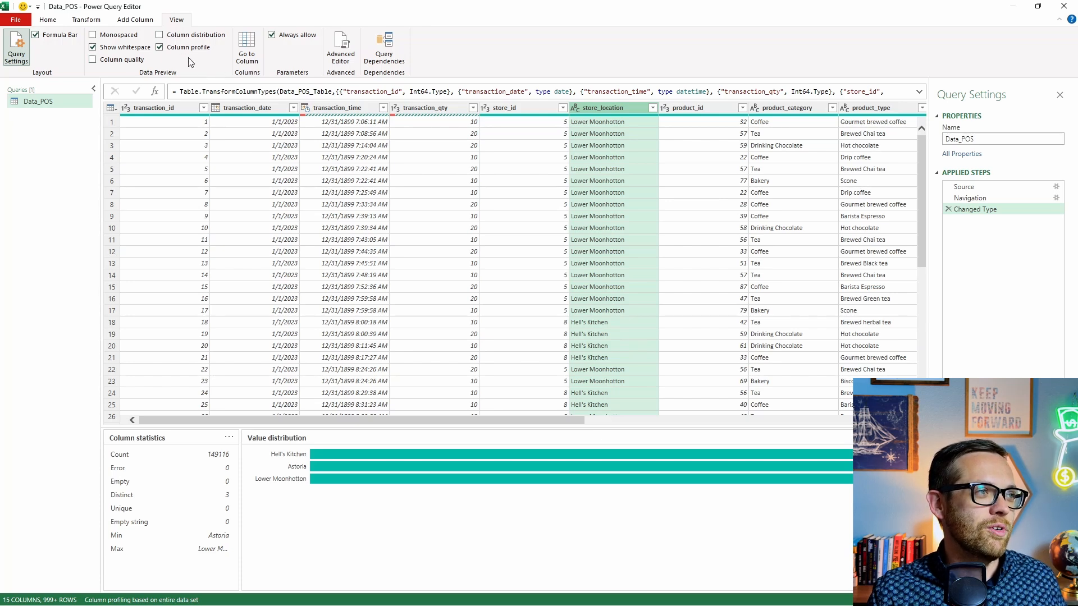
mouse_move(188, 47)
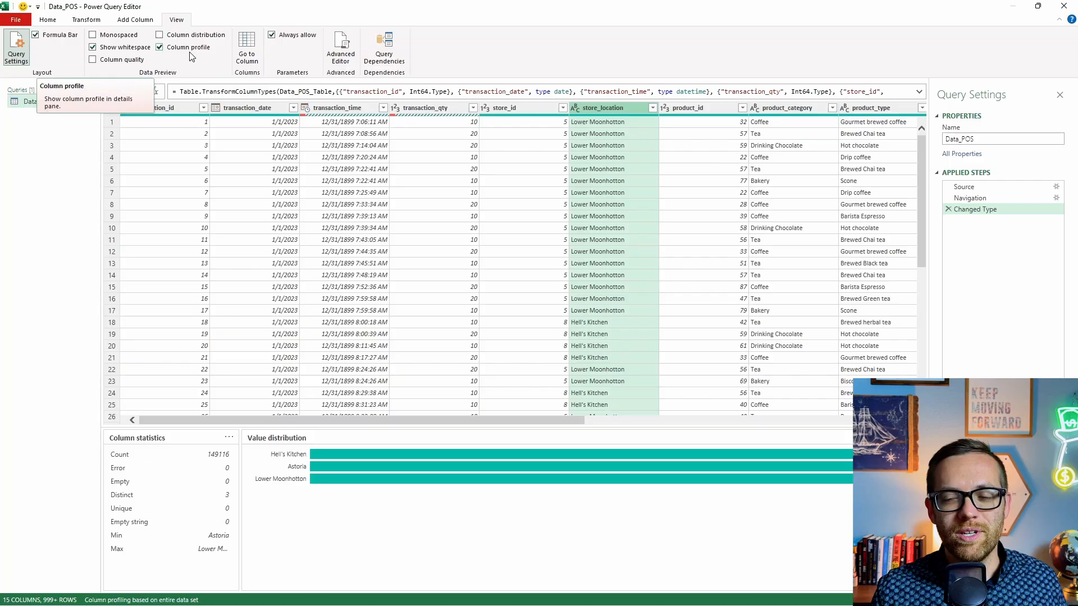
click(160, 47)
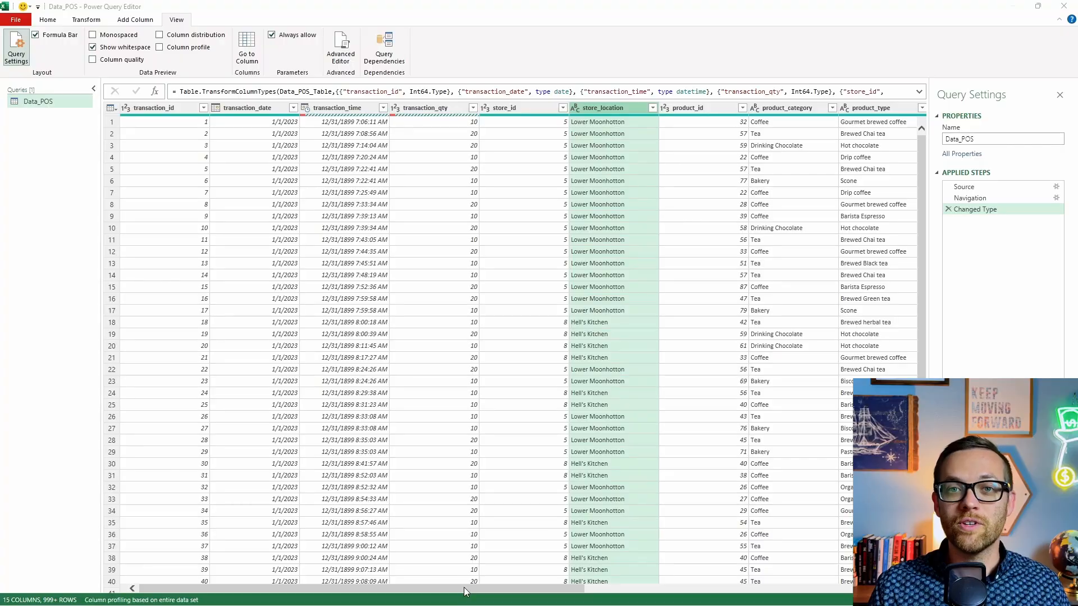
Apply Trim to the product_category, product_type and product_detail columns.
scroll(right, 3)
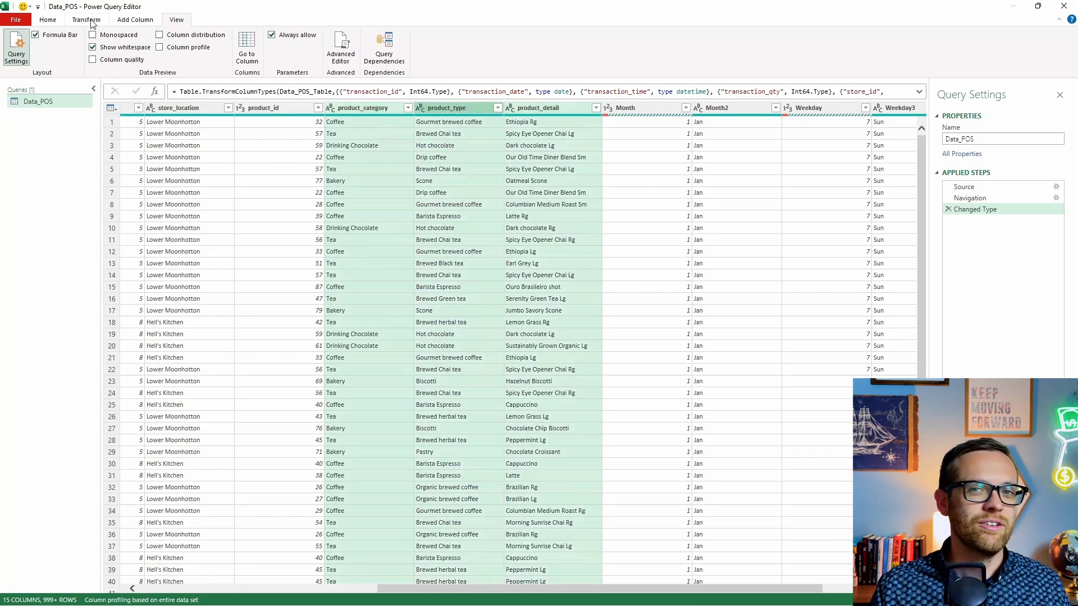
click(86, 19)
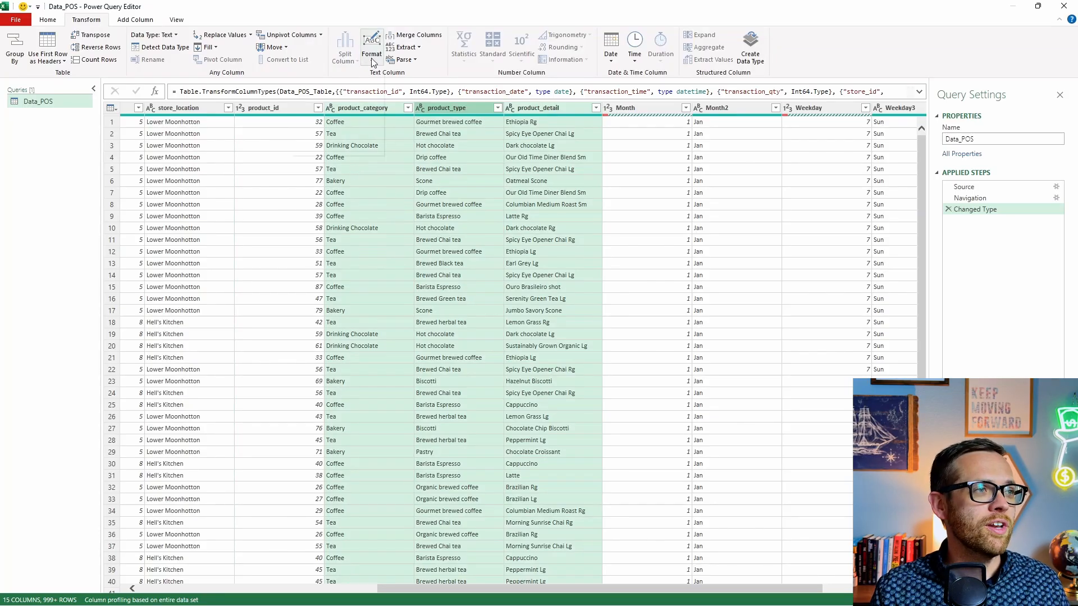
click(371, 53)
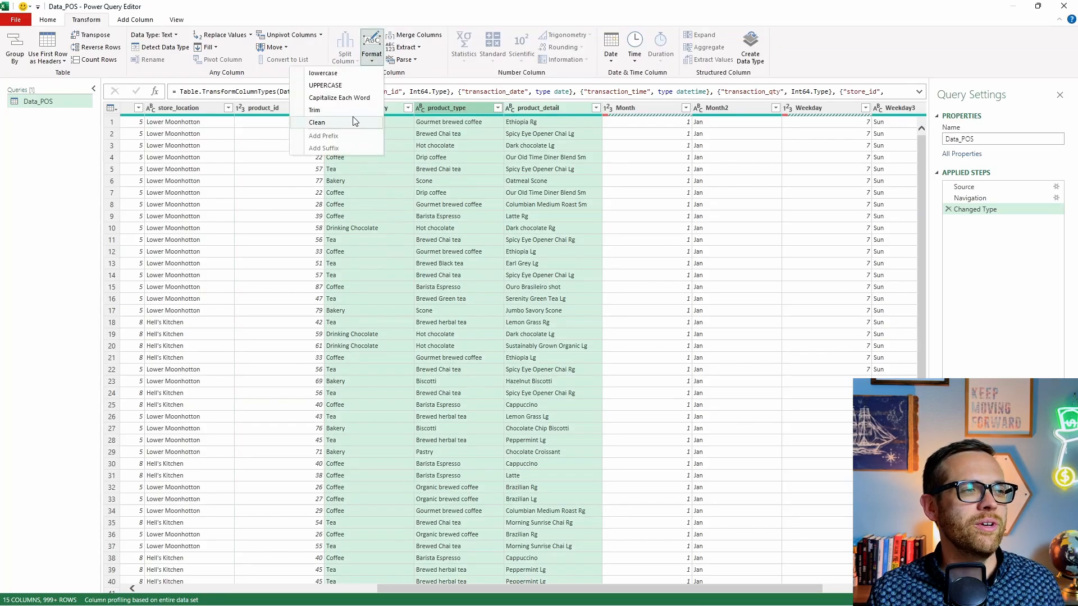
click(315, 110)
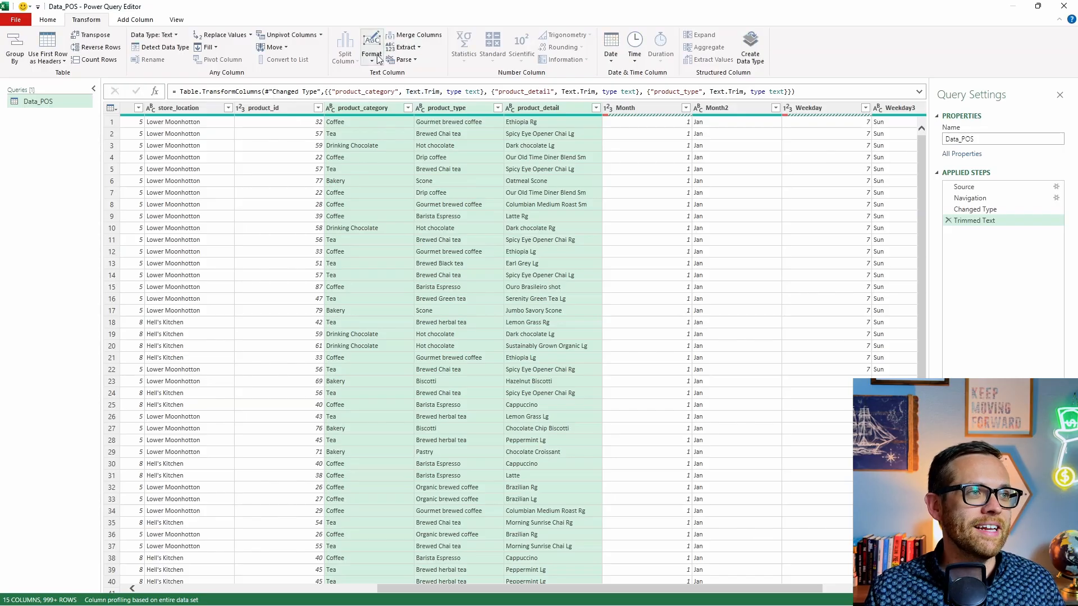
Apply Clean to the three product text columns to remove non-printing characters.
click(371, 54)
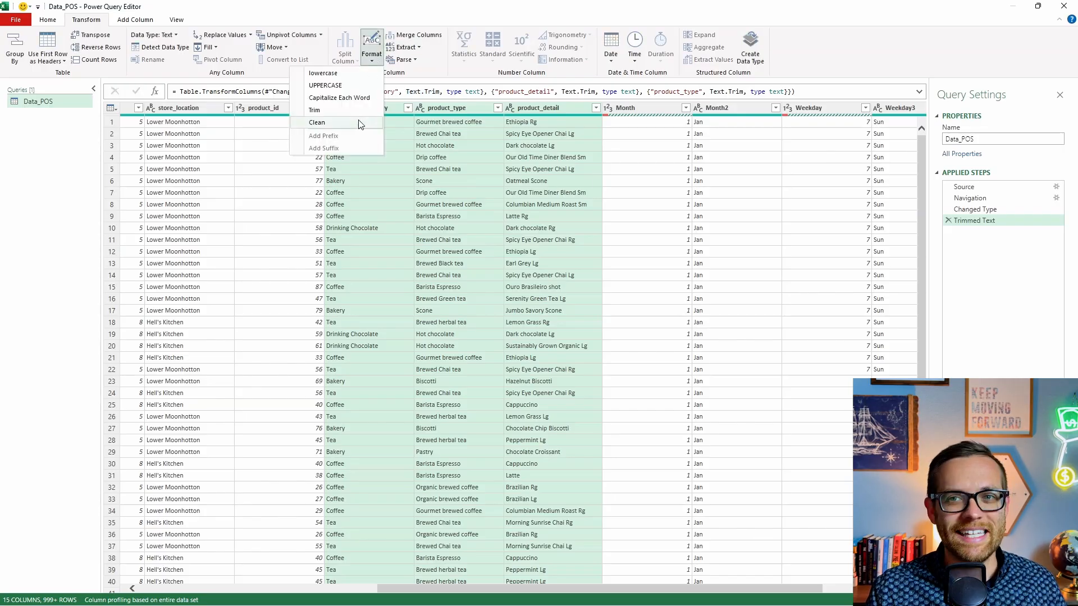
click(317, 122)
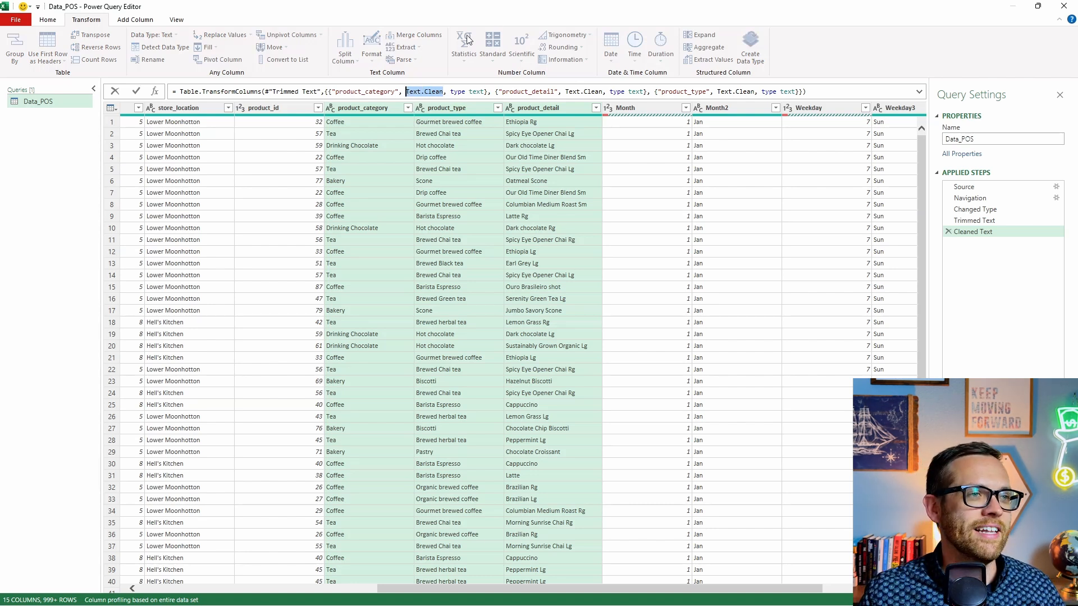
click(371, 43)
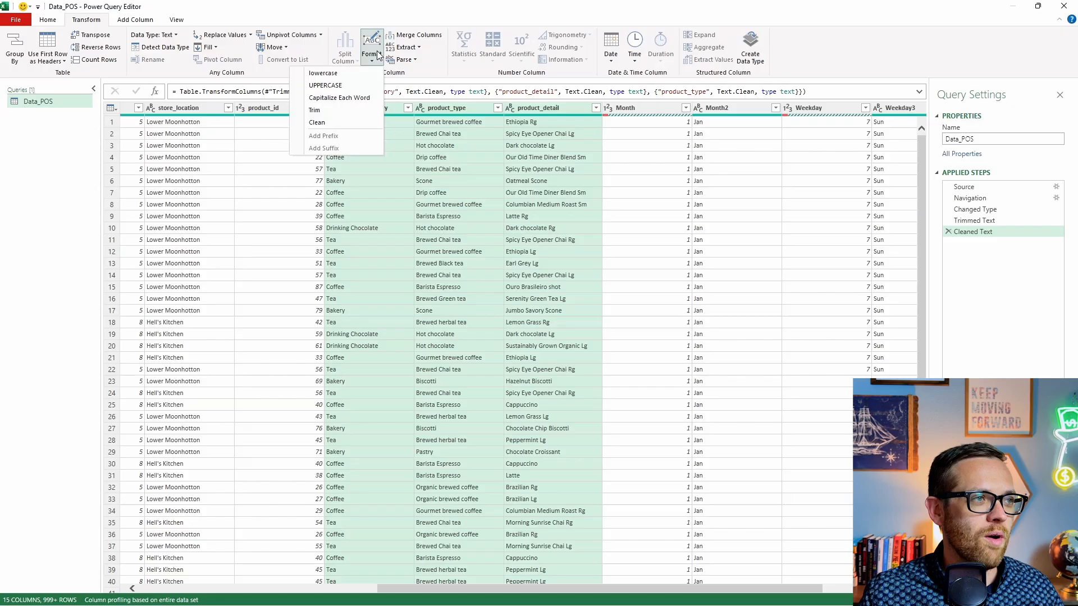
mouse_move(323, 73)
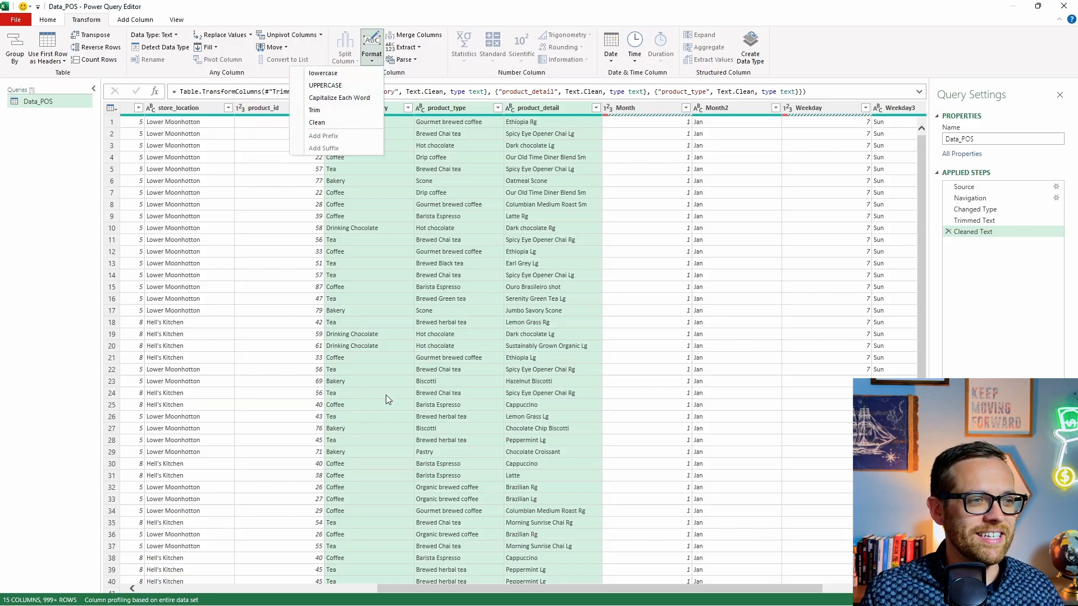
mouse_move(492, 402)
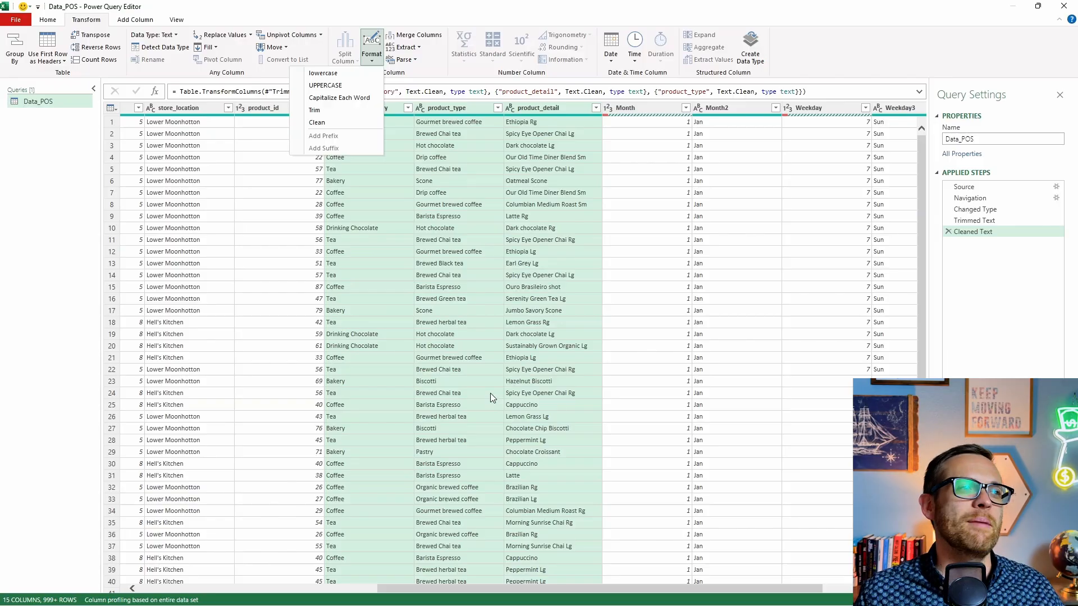
mouse_move(323, 73)
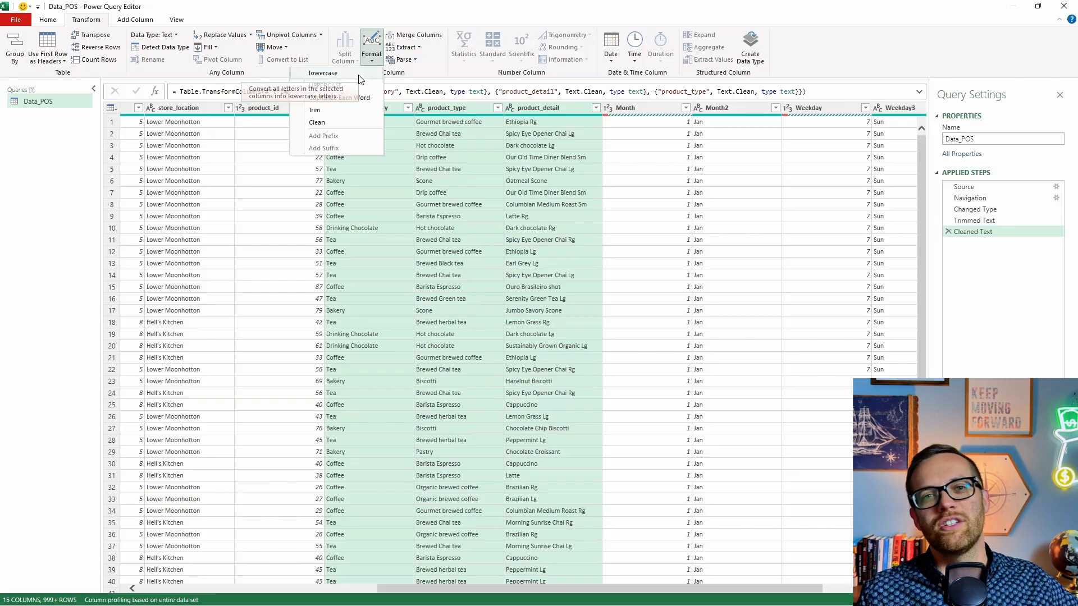
Apply lowercase to the product columns and inspect the Text.Lower formula.
click(322, 73)
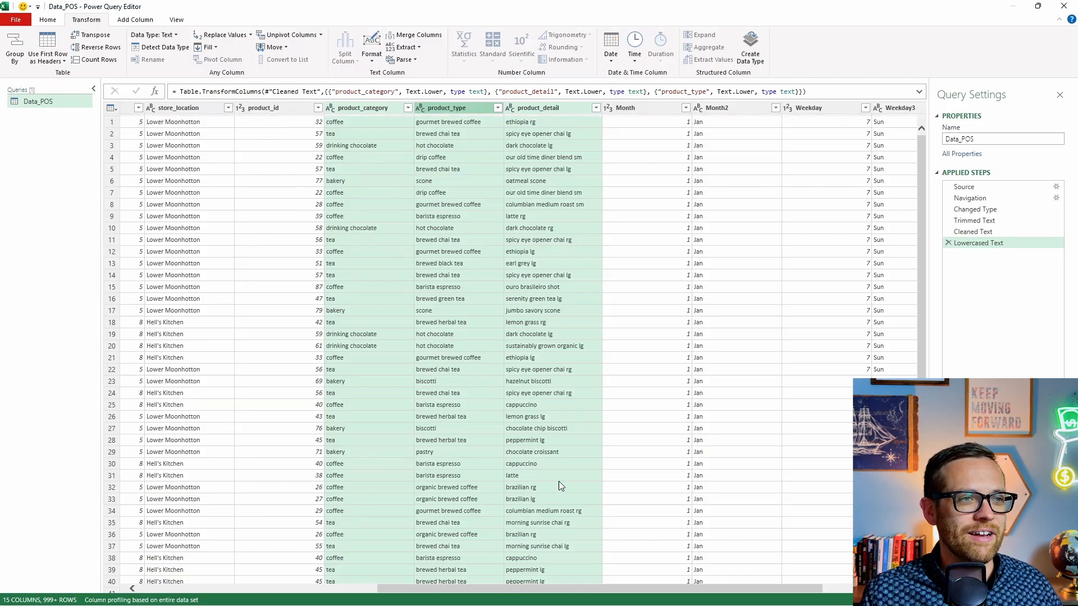
mouse_move(1017, 294)
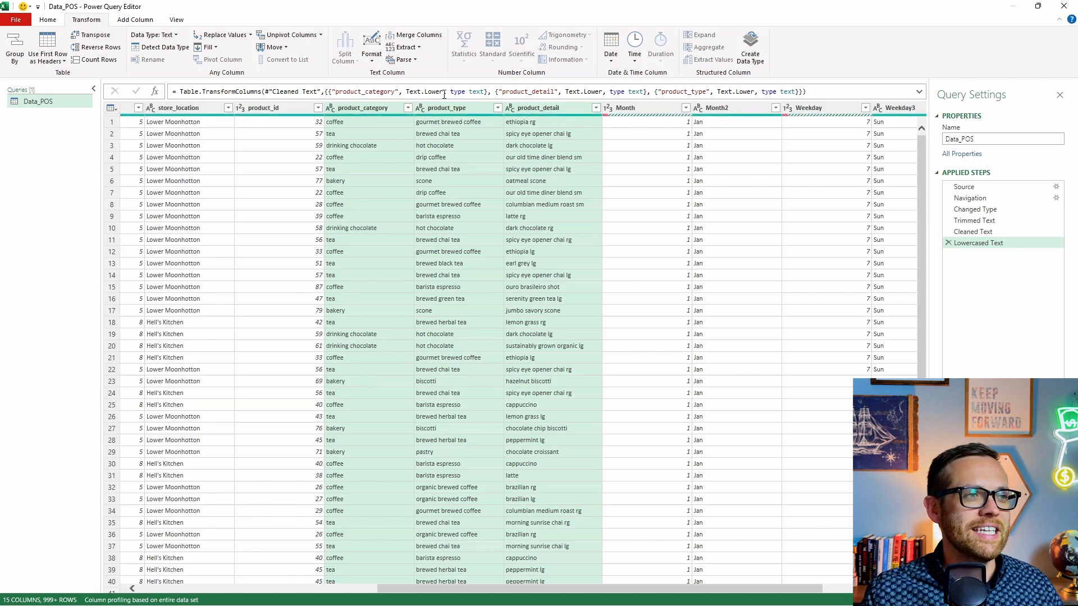
double_click(425, 91)
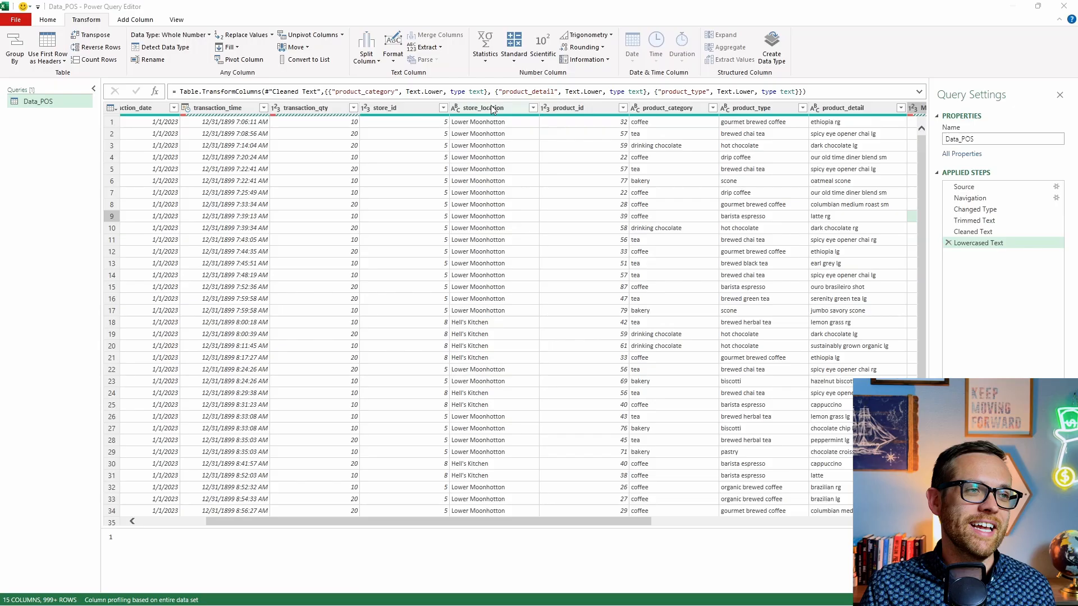
Replace 'Lower Moonhotton' with 'Lower Manhattan' in the store_location column.
click(483, 107)
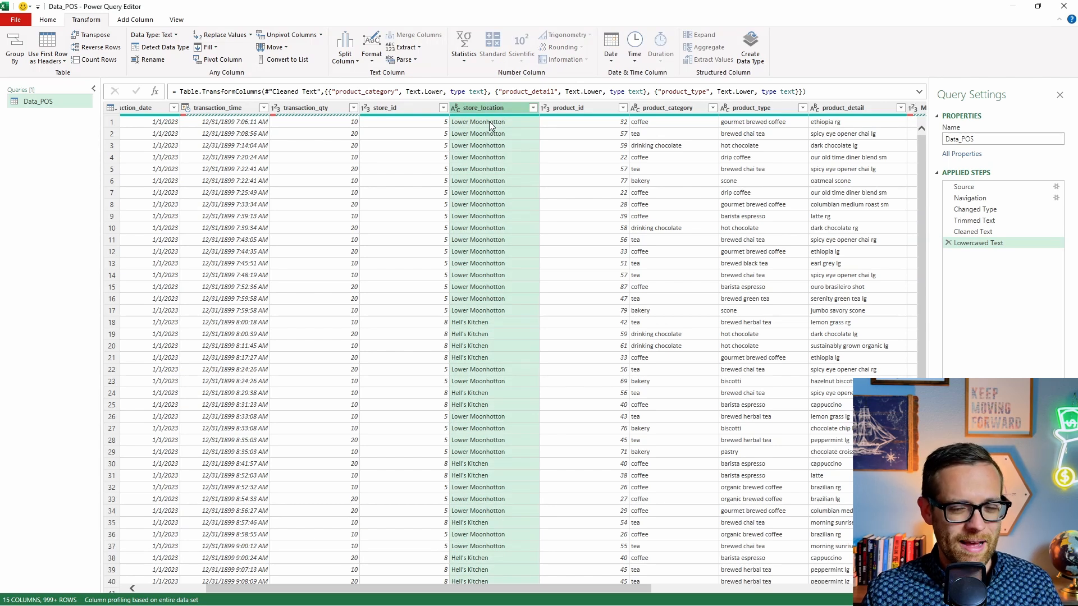
mouse_move(497, 111)
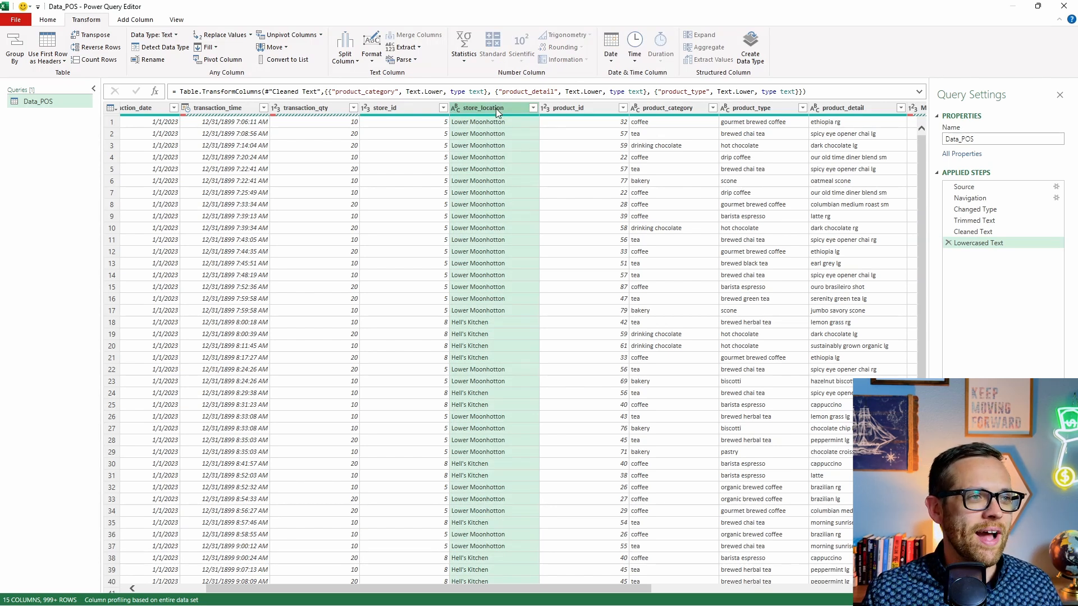
right_click(492, 107)
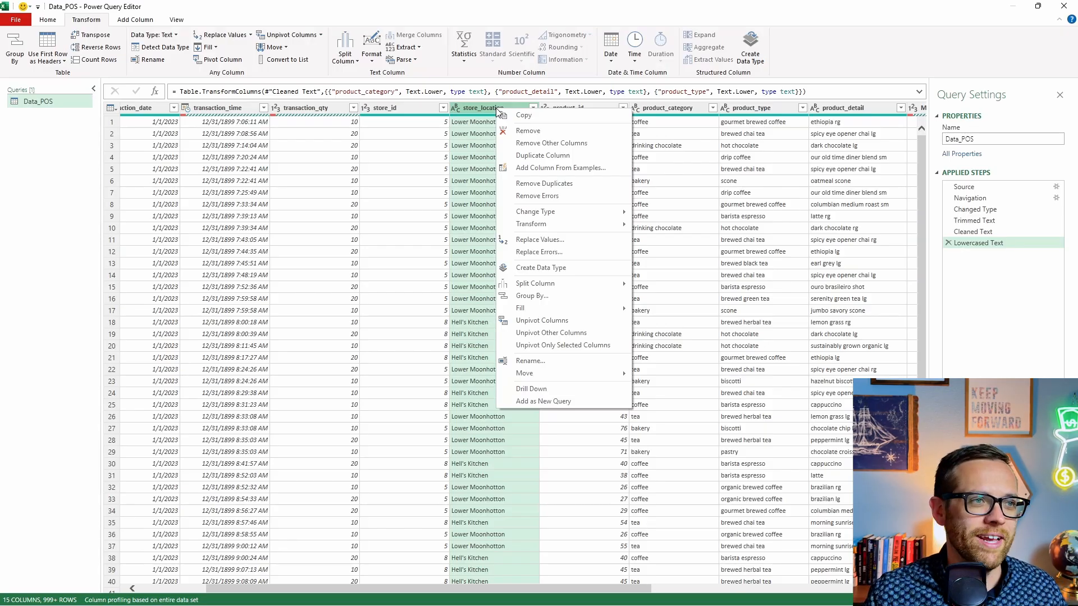
mouse_move(575, 172)
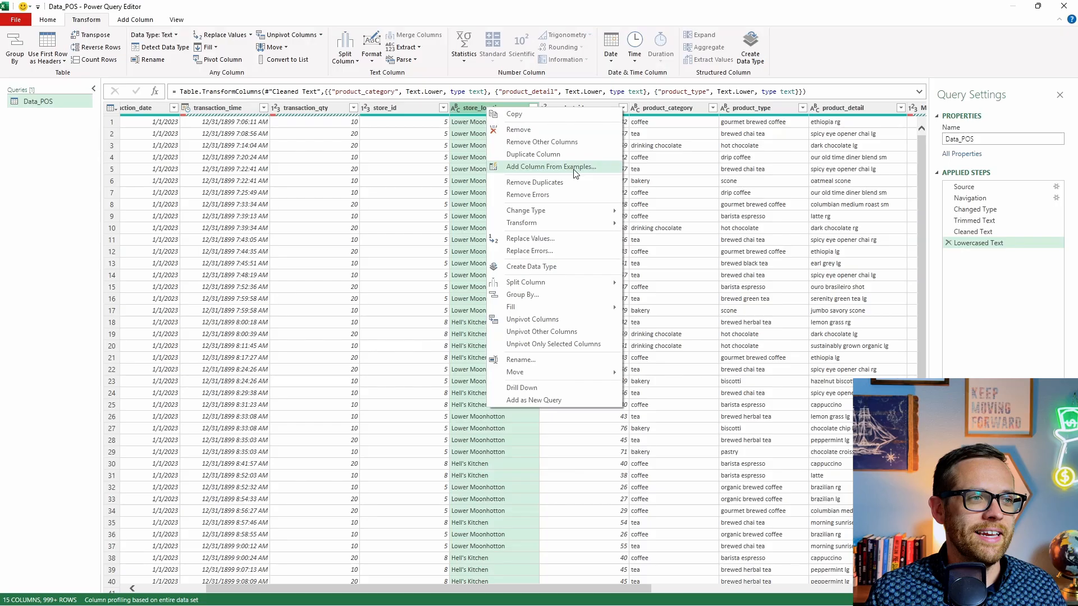
click(563, 239)
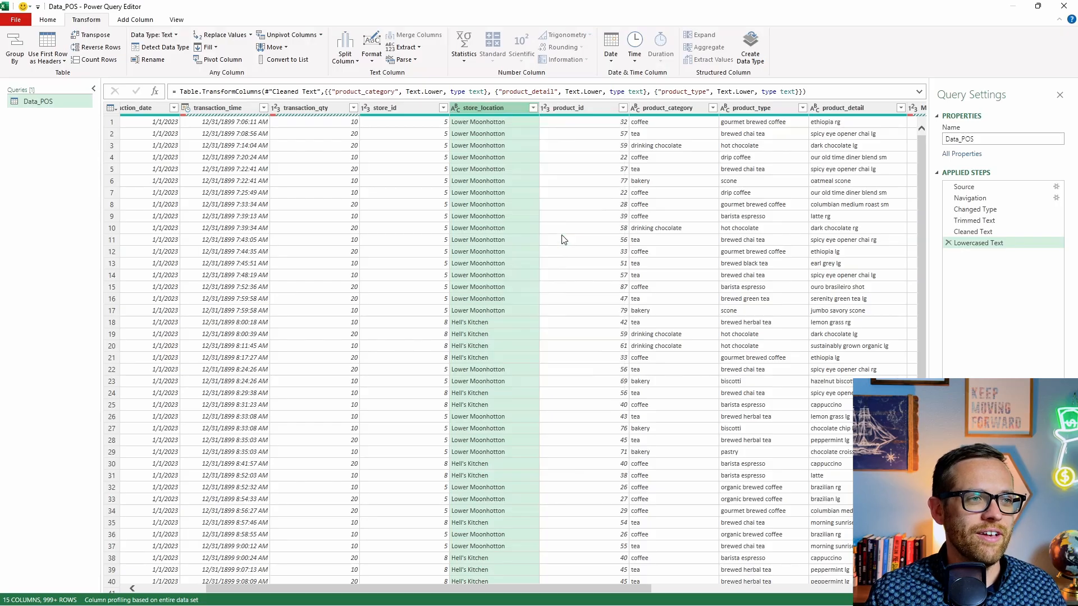
click(224, 34)
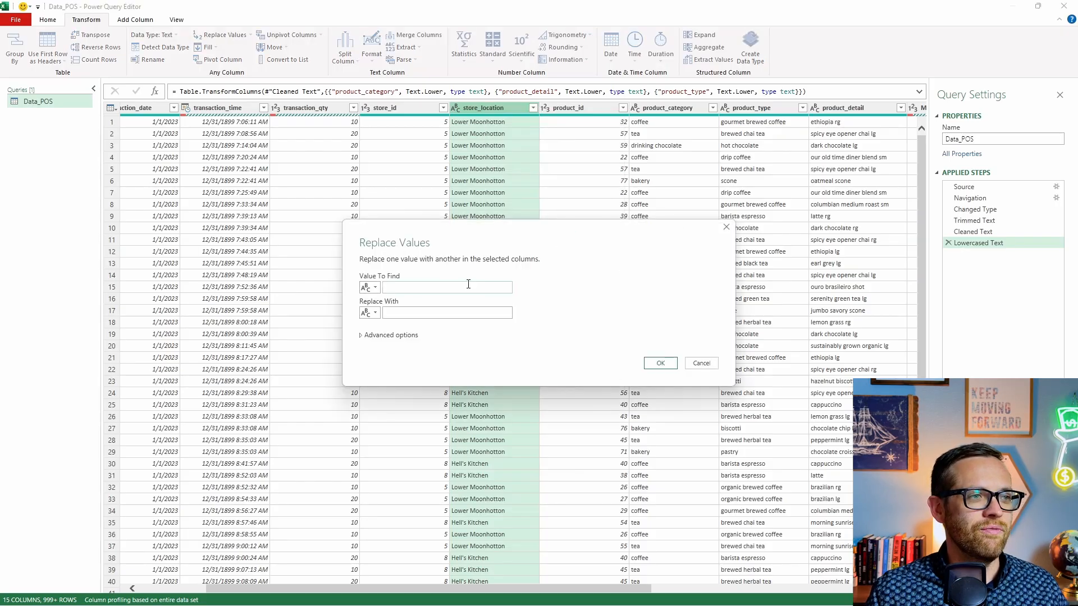
text(Lower Moonhotton)
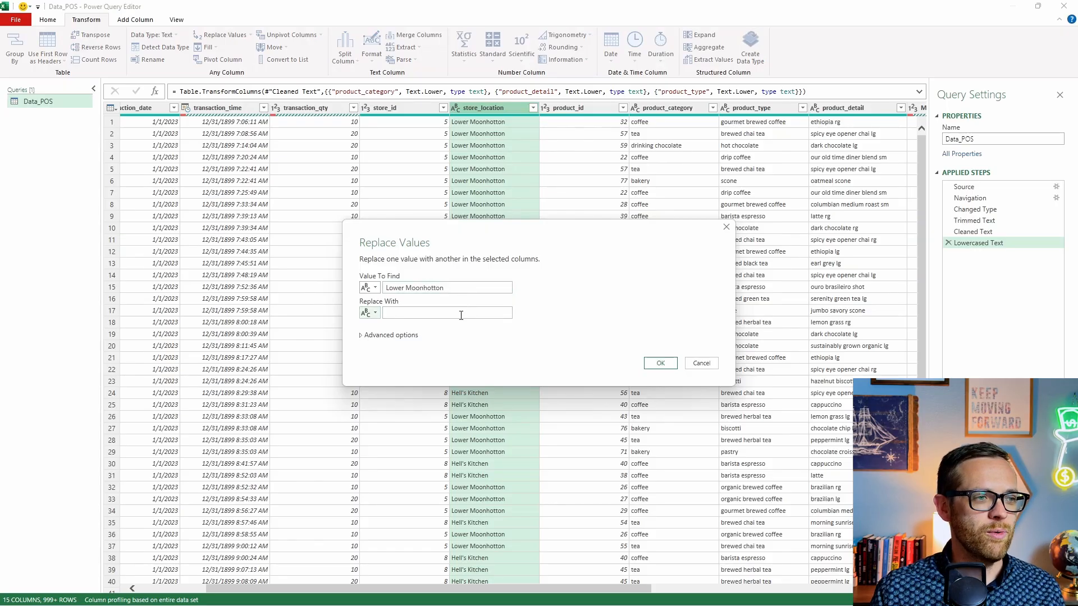
text(Lower Manhatta)
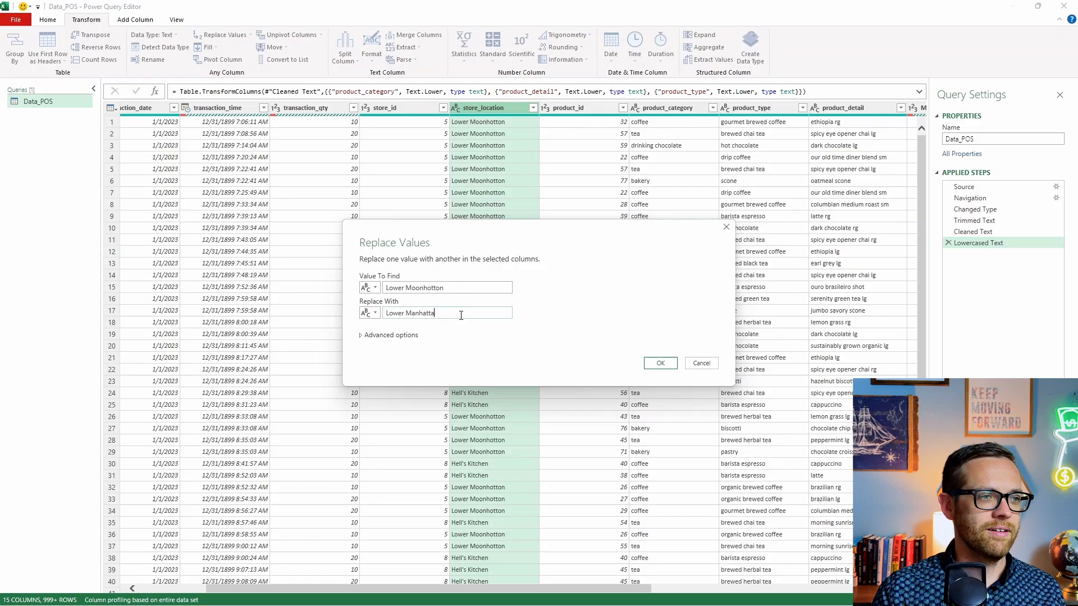
click(659, 363)
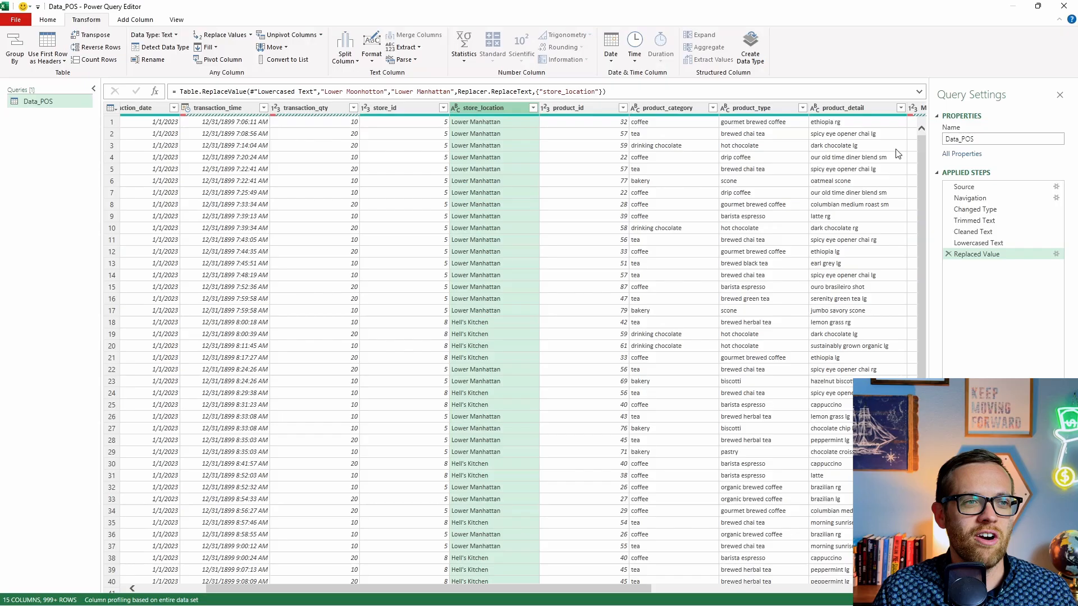
mouse_move(654, 260)
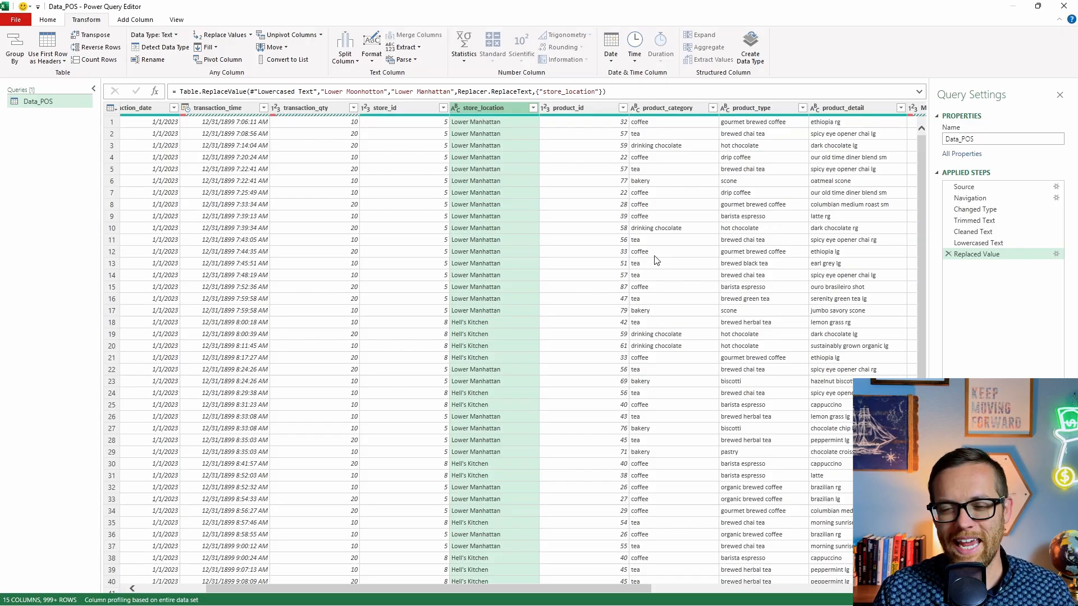
mouse_move(699, 310)
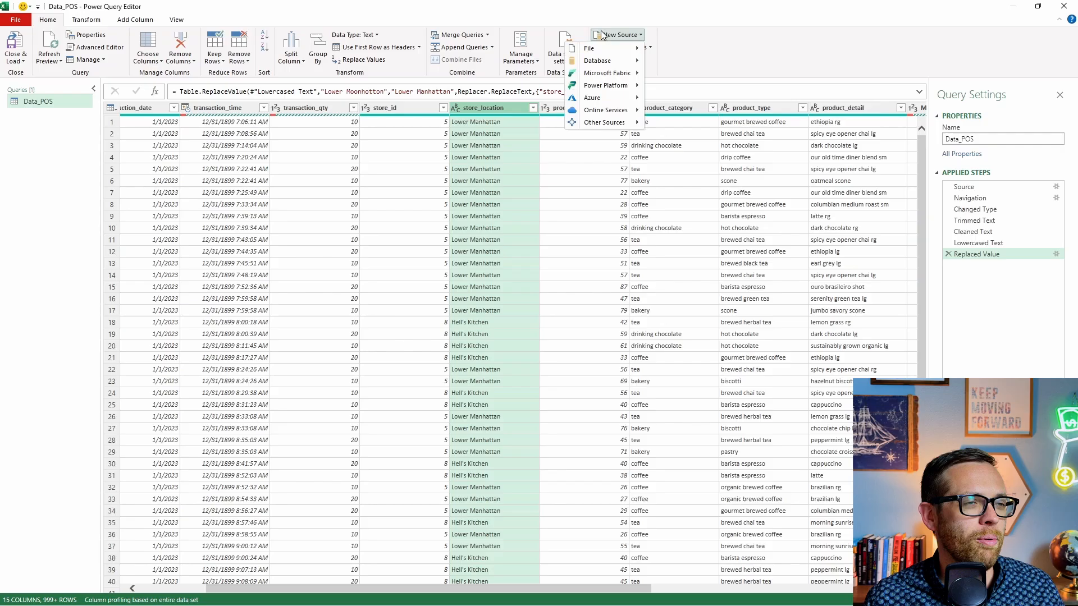
mouse_move(589, 49)
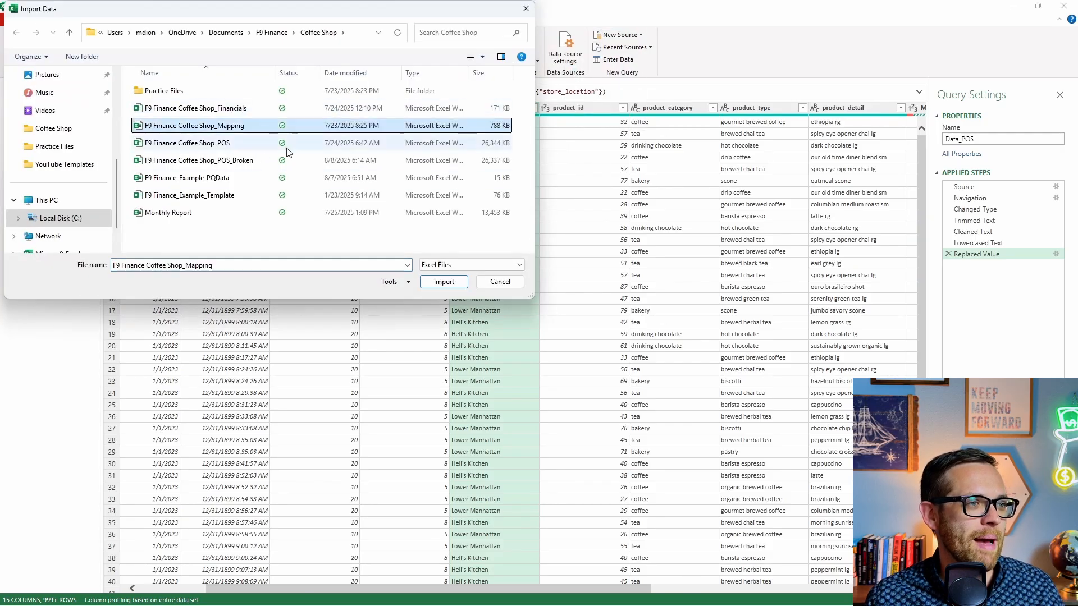
Load the ProductMapping table from the mapping workbook, view it, then reselect Data_POS.
click(444, 282)
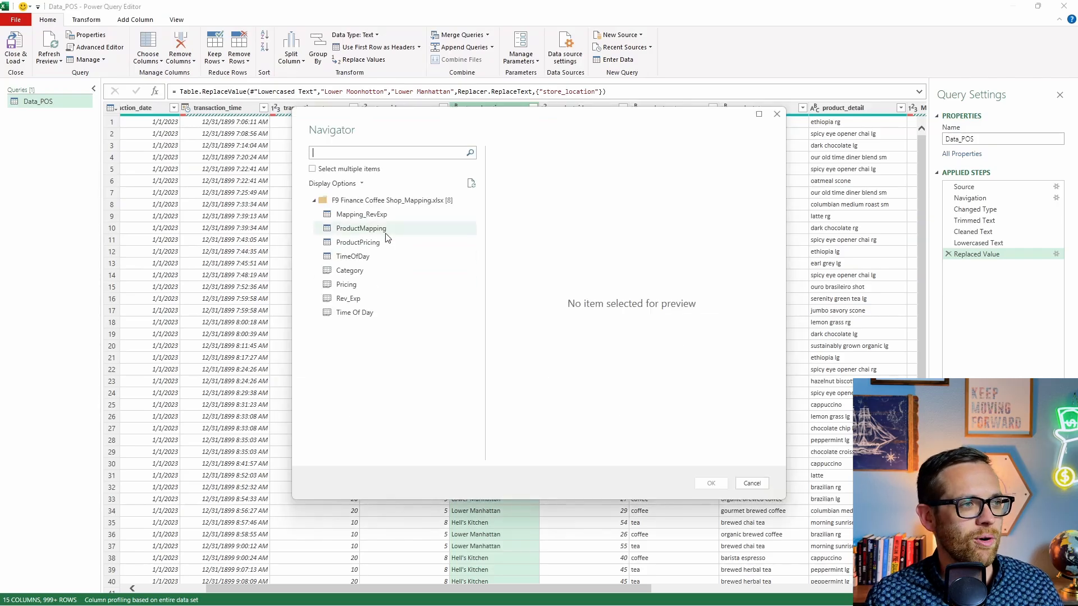
click(361, 228)
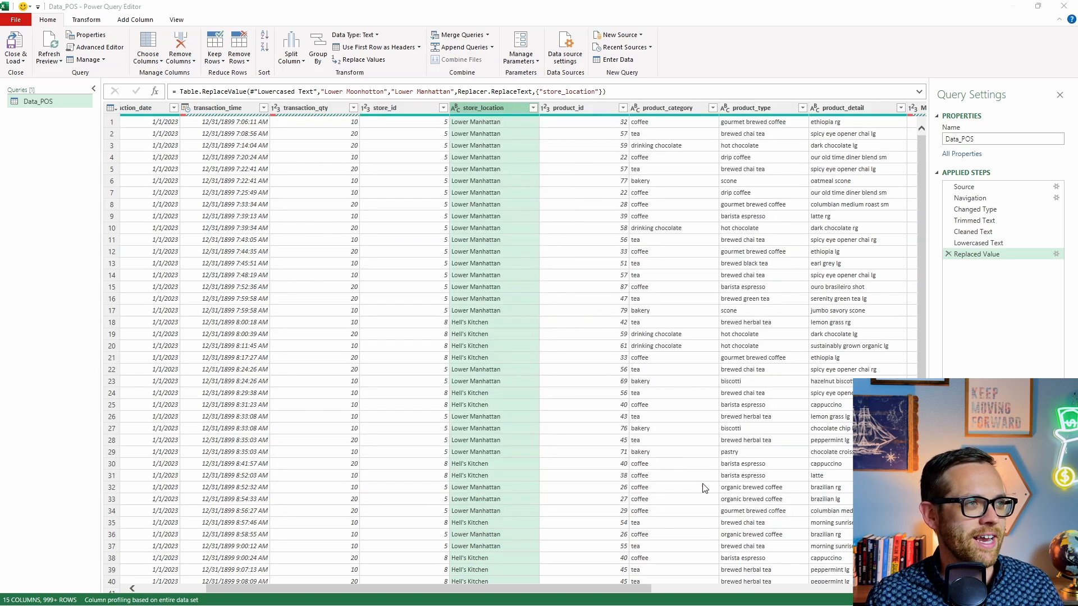
click(48, 115)
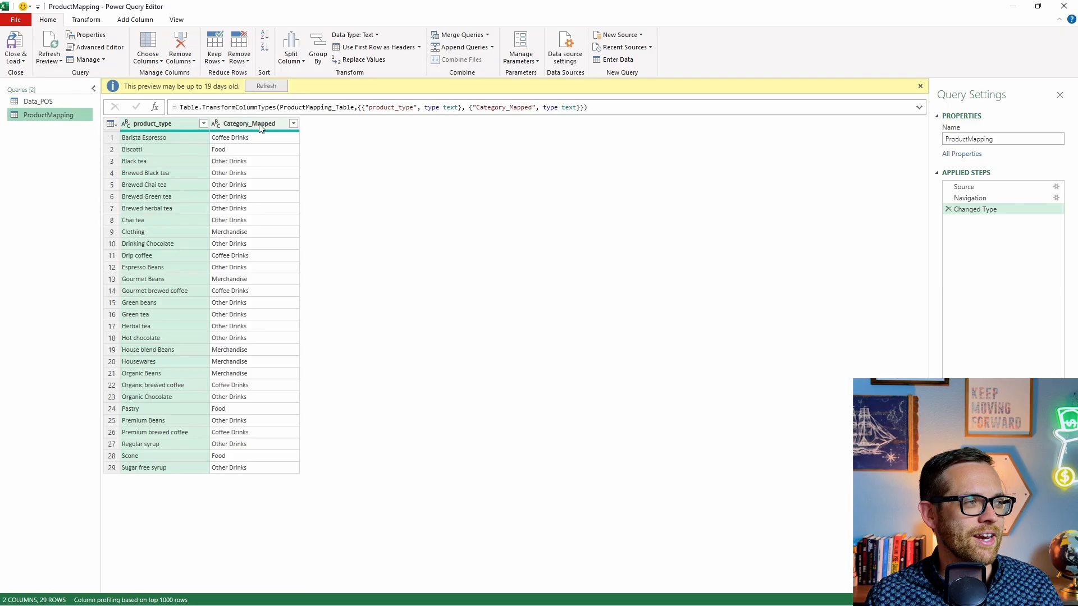
click(39, 101)
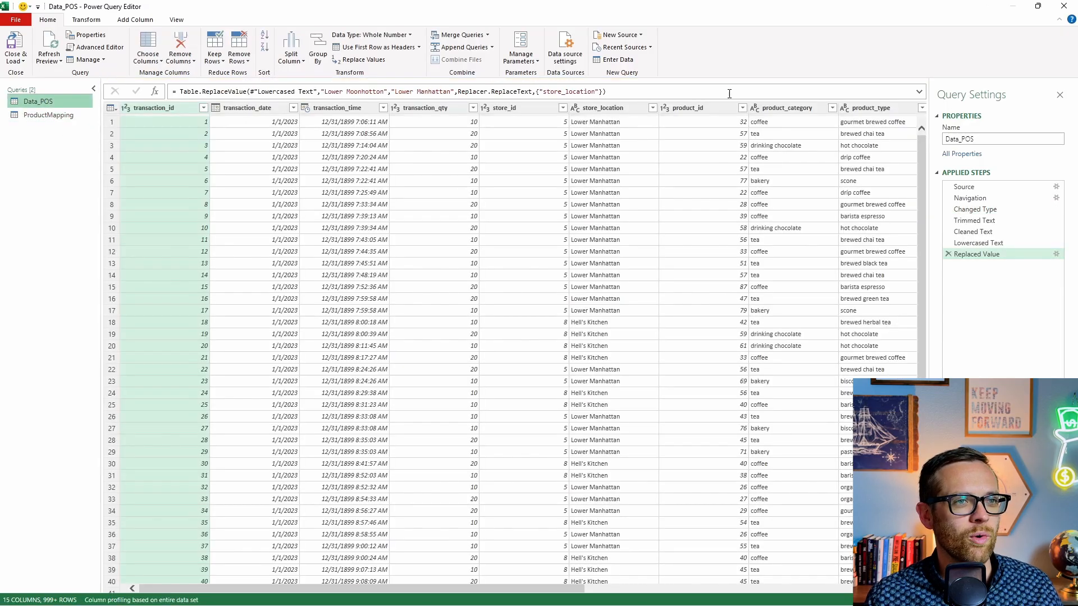
Merge ProductMapping on product_type using fuzzy matching with similarity threshold 0.8.
click(460, 35)
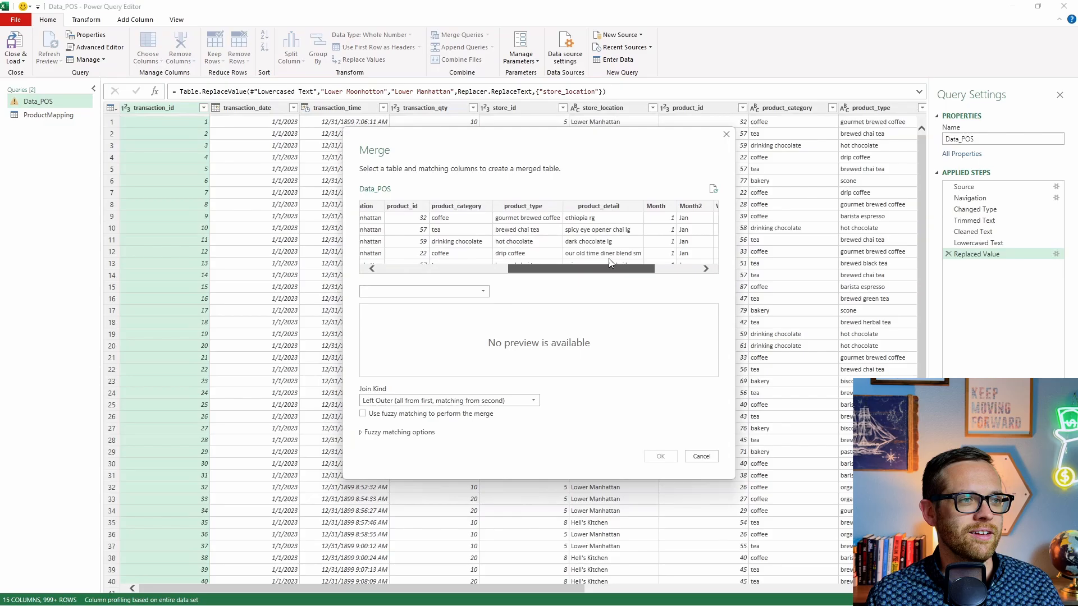
click(482, 291)
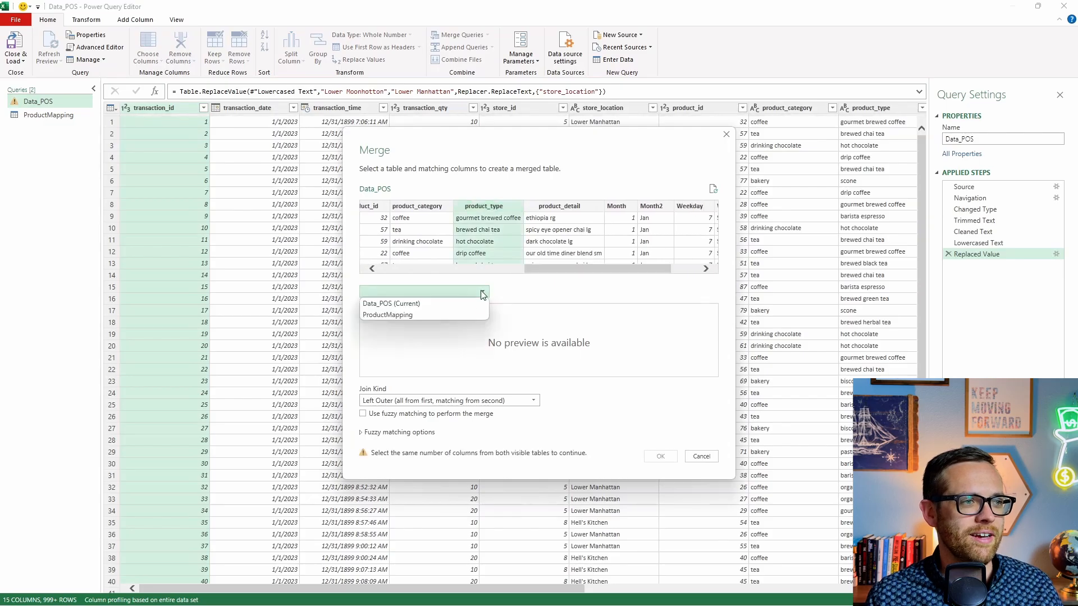
click(388, 314)
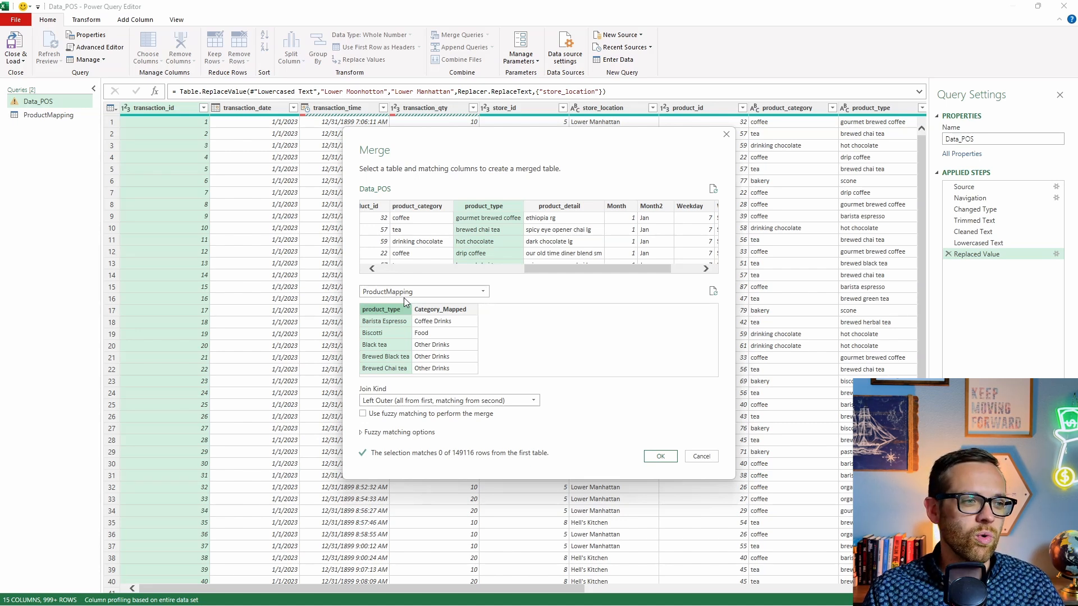
click(364, 413)
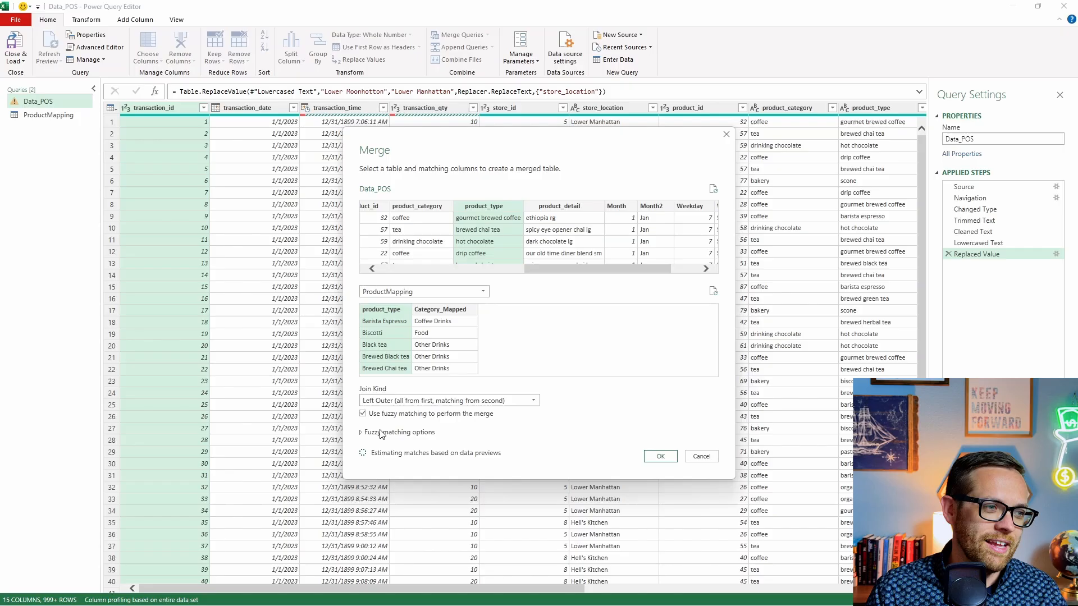
click(361, 432)
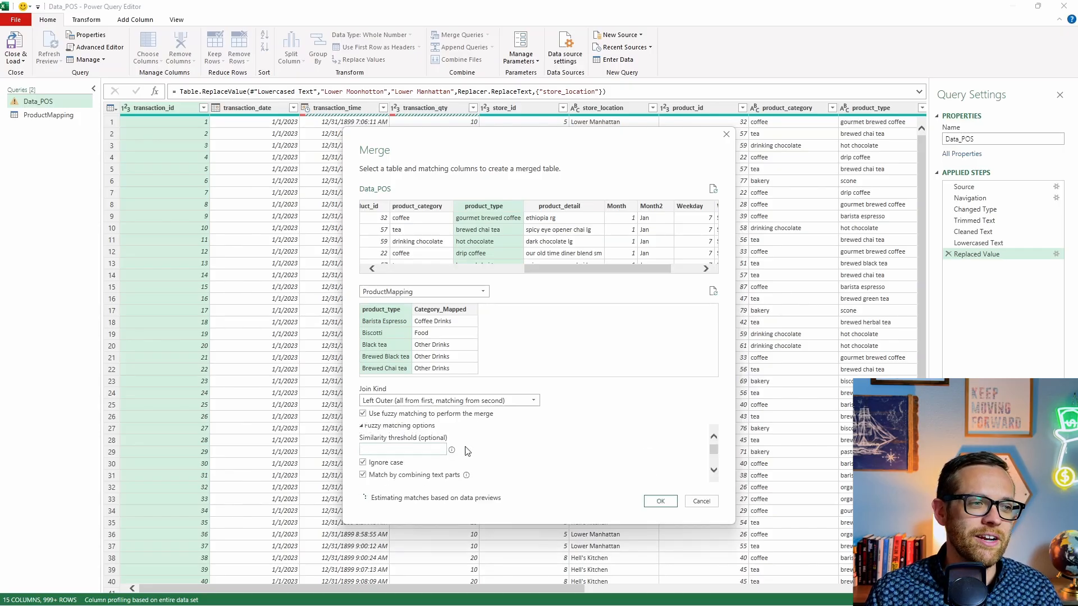
text(.8)
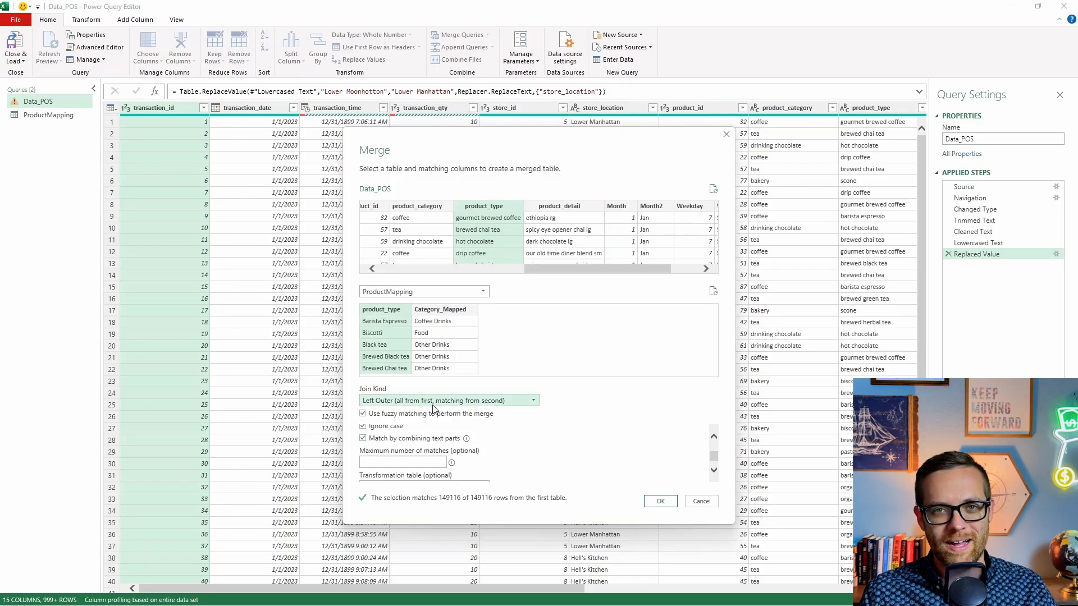
click(660, 500)
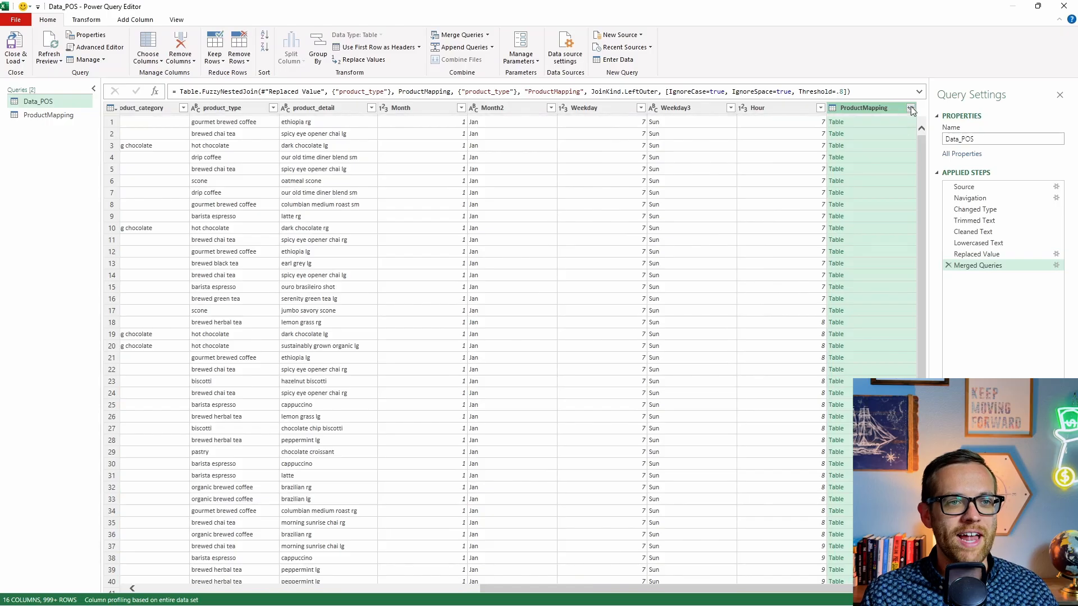
Expand ProductMapping's Category_Mapped field and rename the column to Category_Map.
click(910, 107)
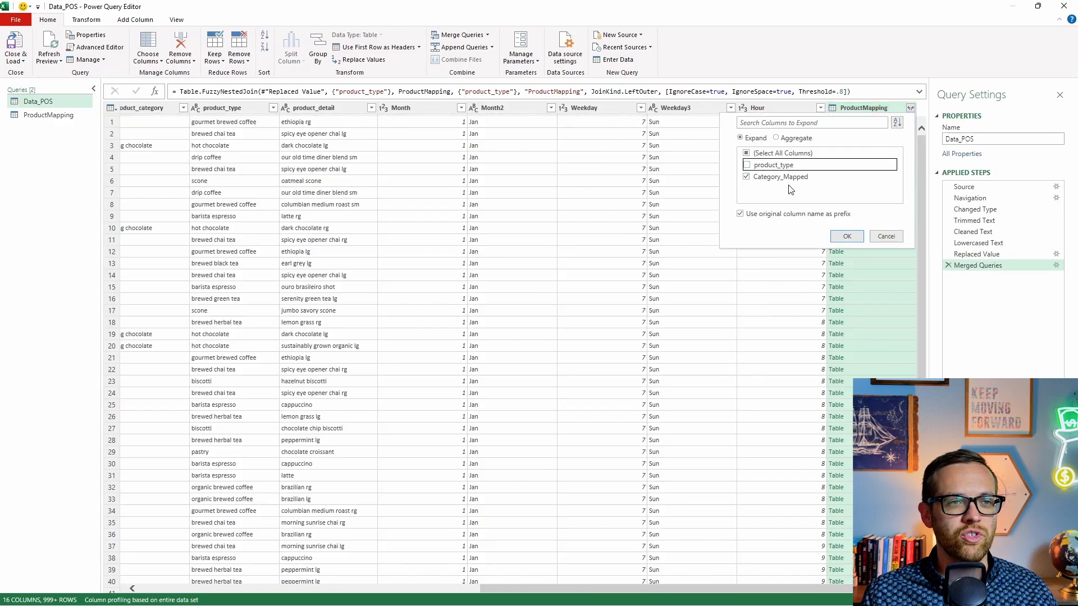
click(846, 236)
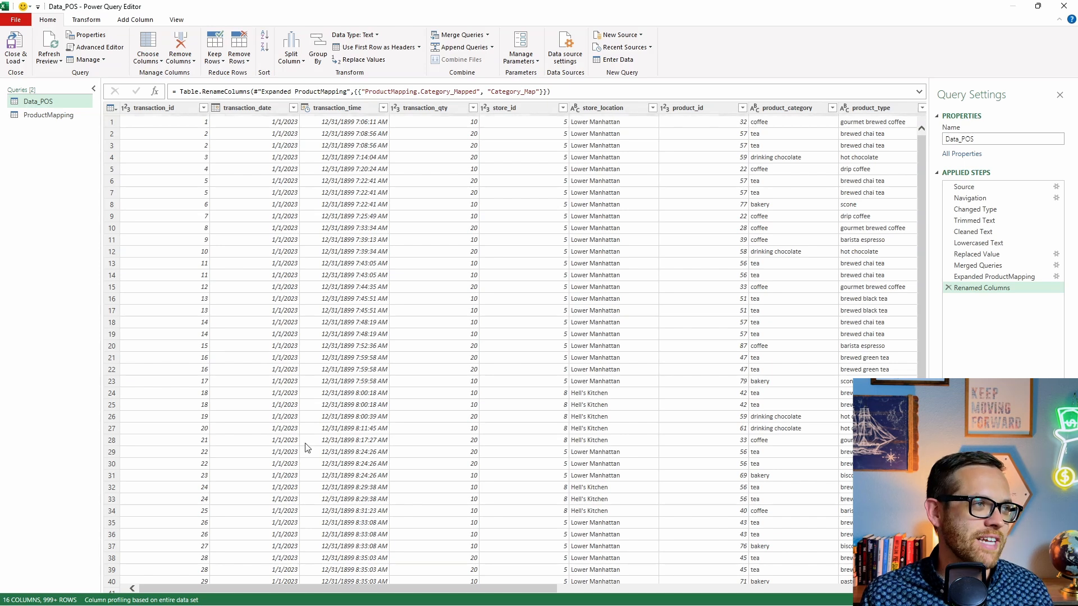
Remove duplicate rows based on the transaction_id column.
click(154, 107)
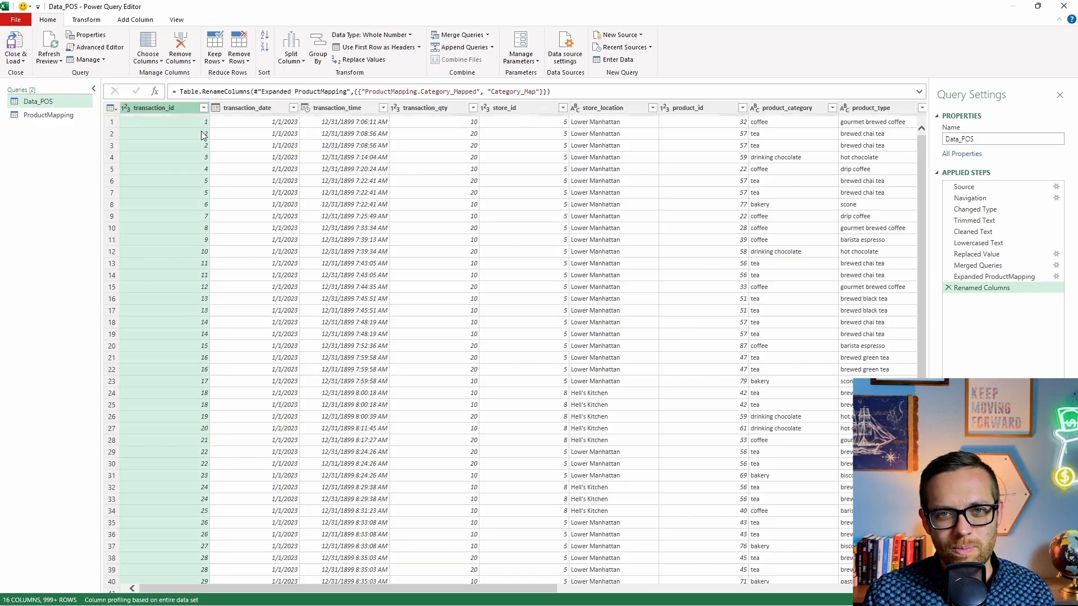
mouse_move(183, 120)
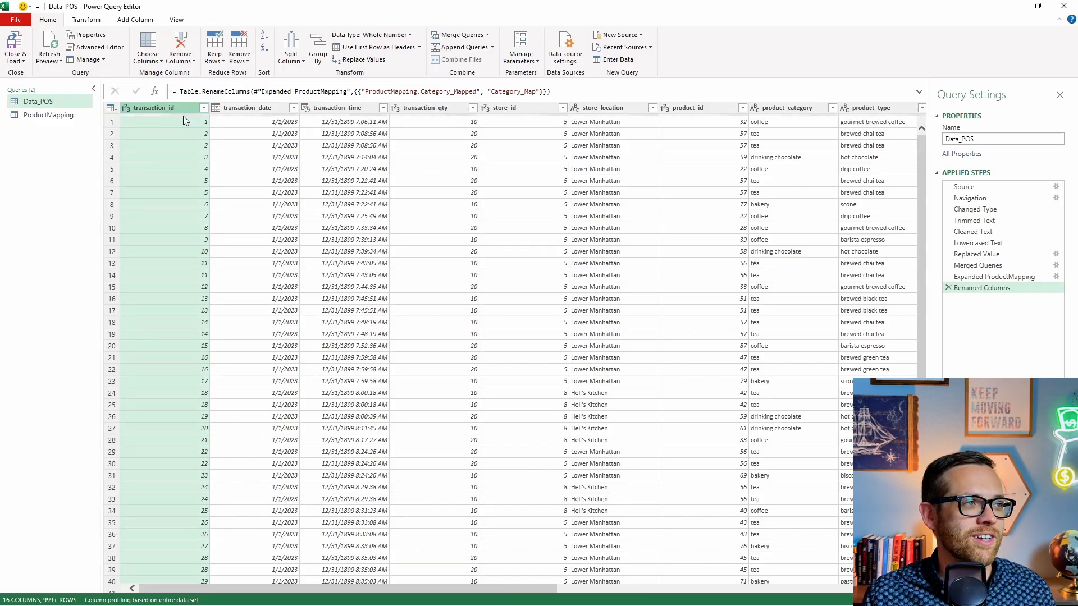
right_click(151, 107)
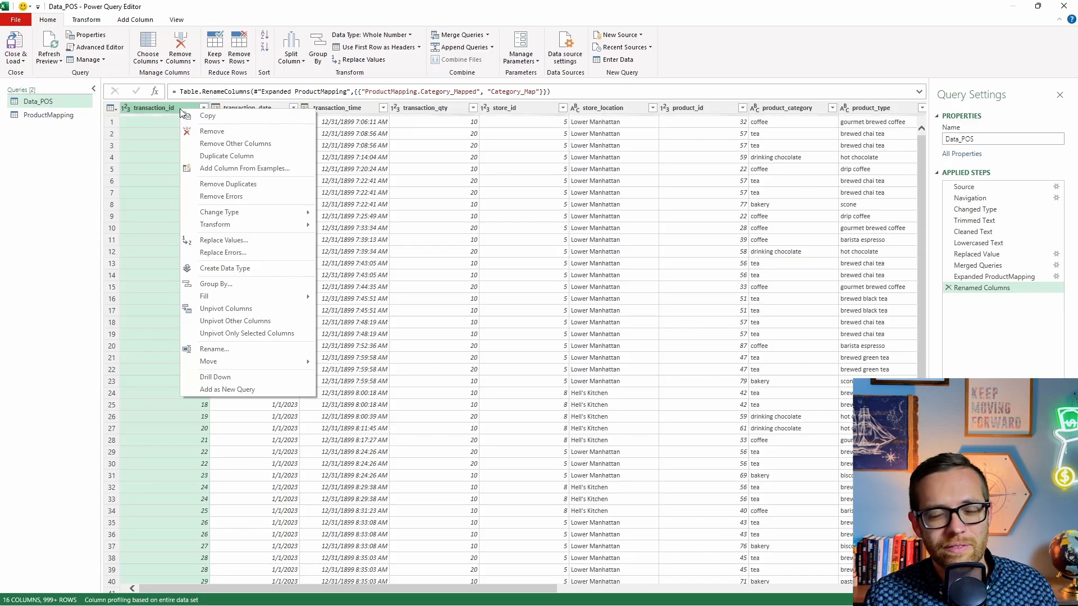
mouse_move(206, 116)
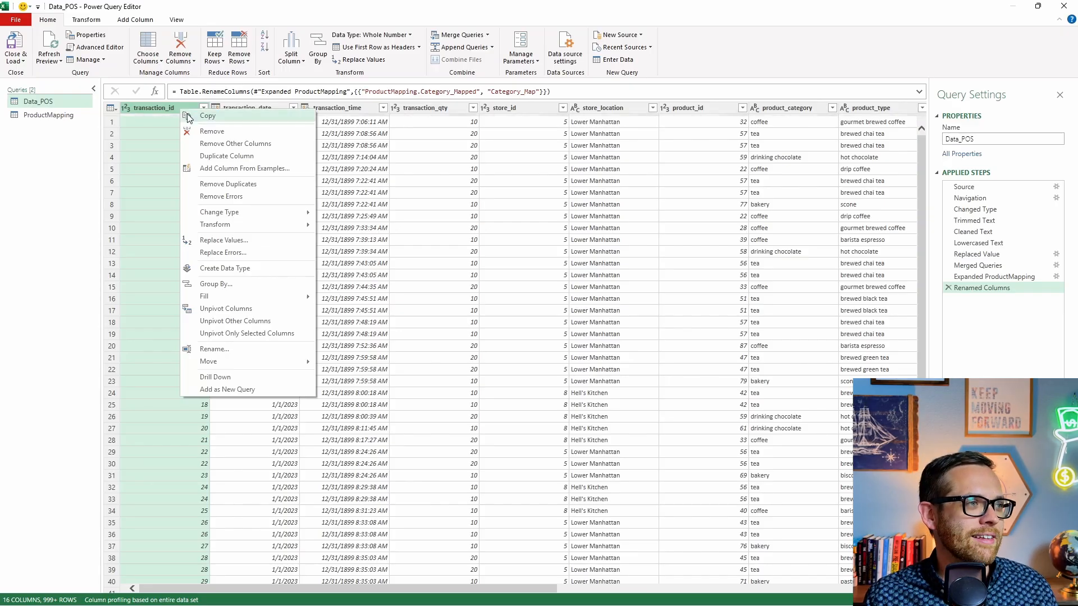
click(229, 184)
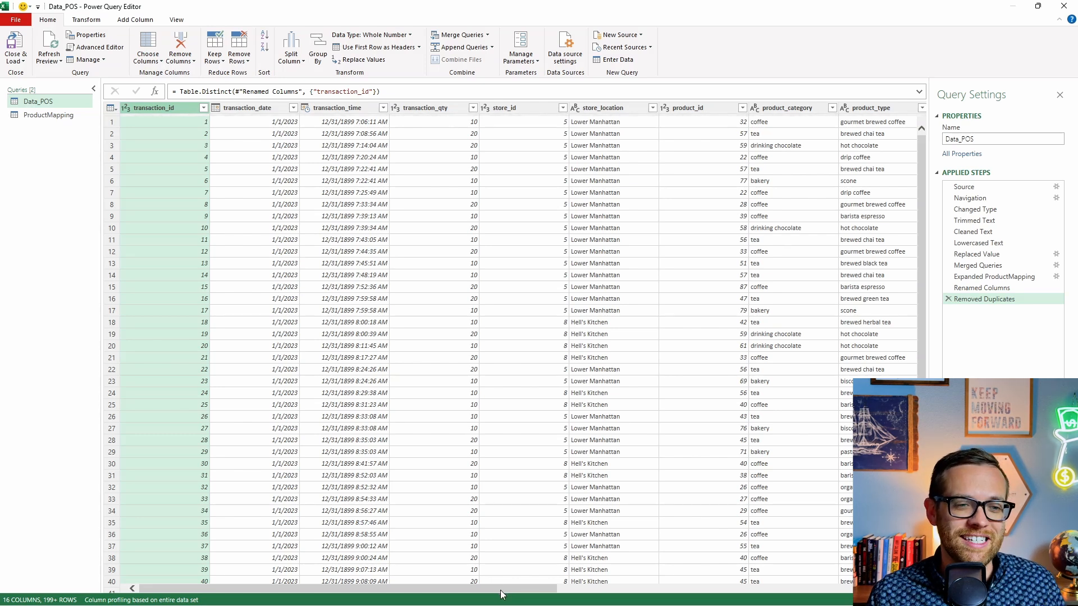
Filter the Hour column to exclude the value 23.
scroll(right, 3)
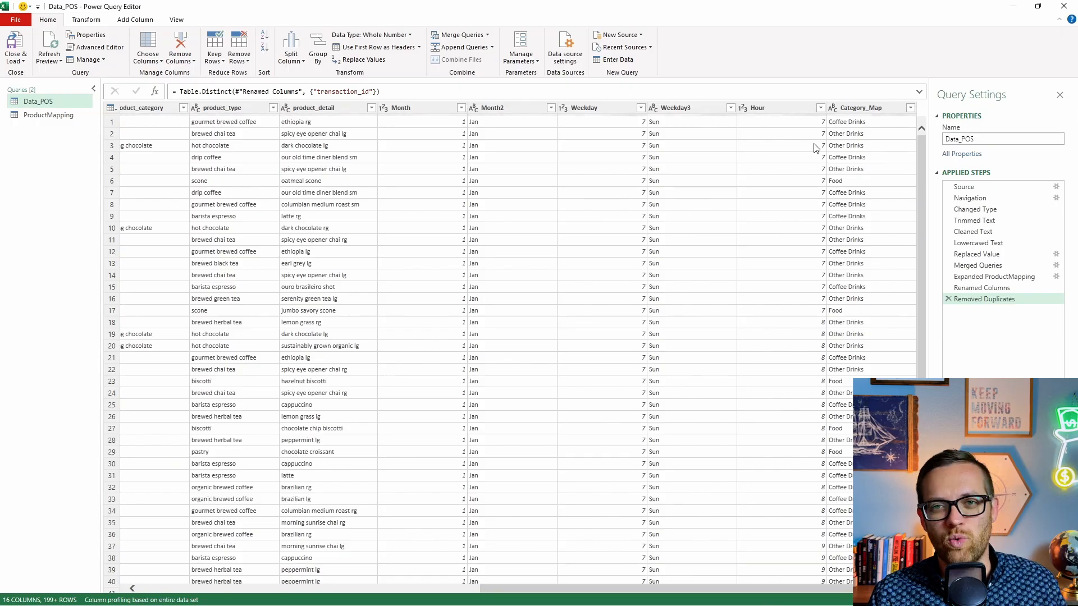
click(820, 108)
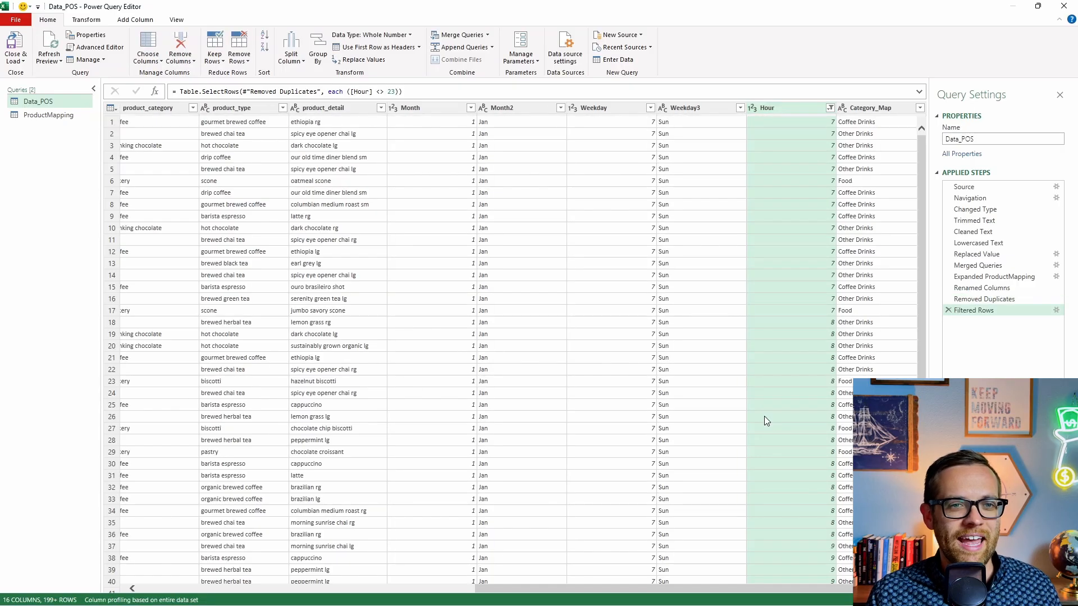
mouse_move(763, 422)
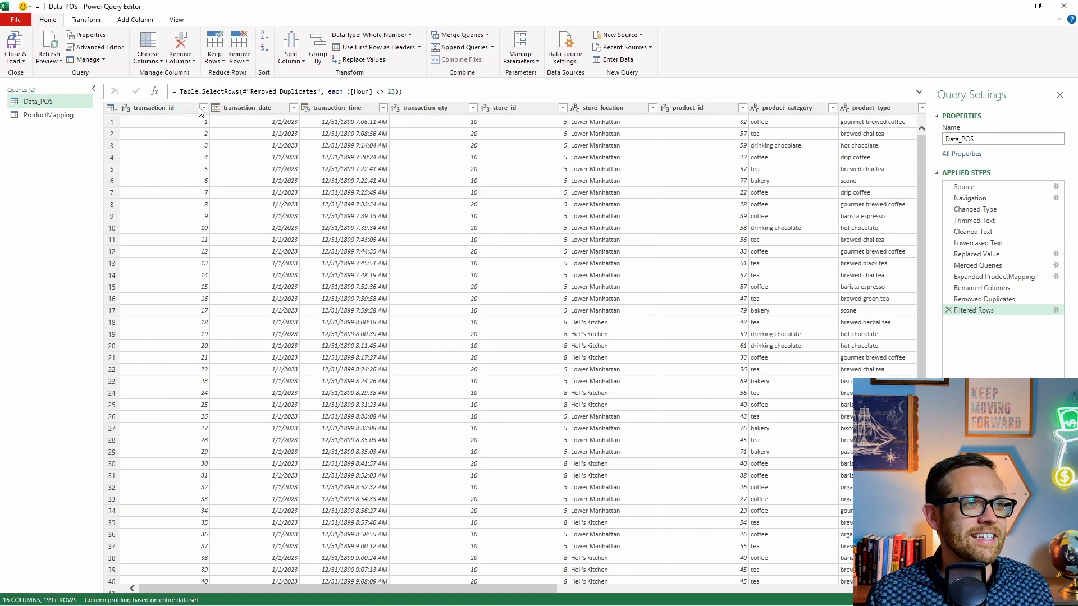
Remove error rows across transaction_id, transaction_date, transaction_time, transaction_qty and store_id.
click(152, 107)
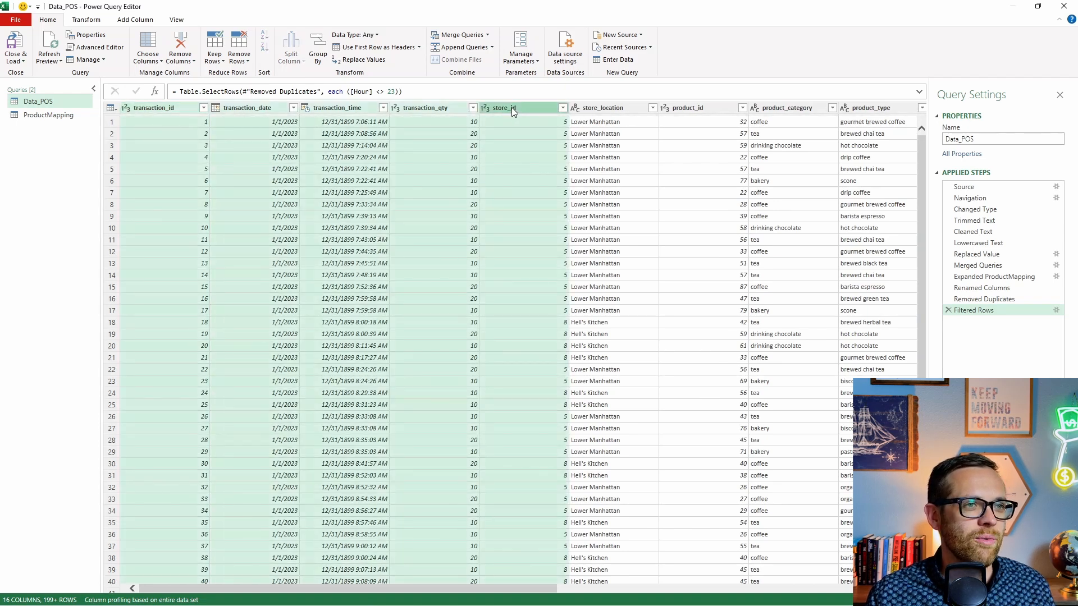
right_click(512, 112)
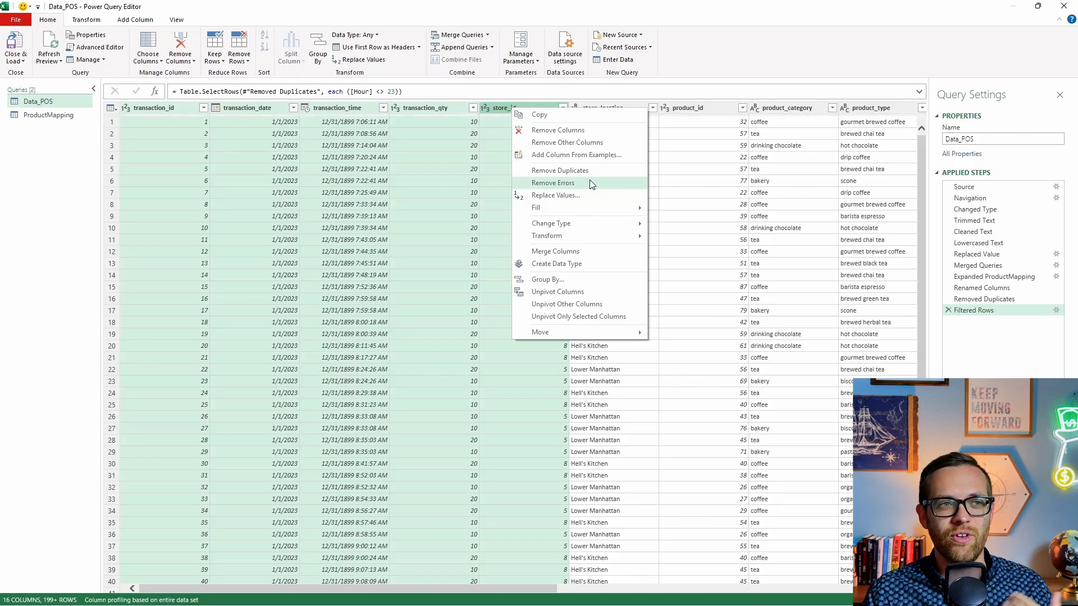
click(553, 182)
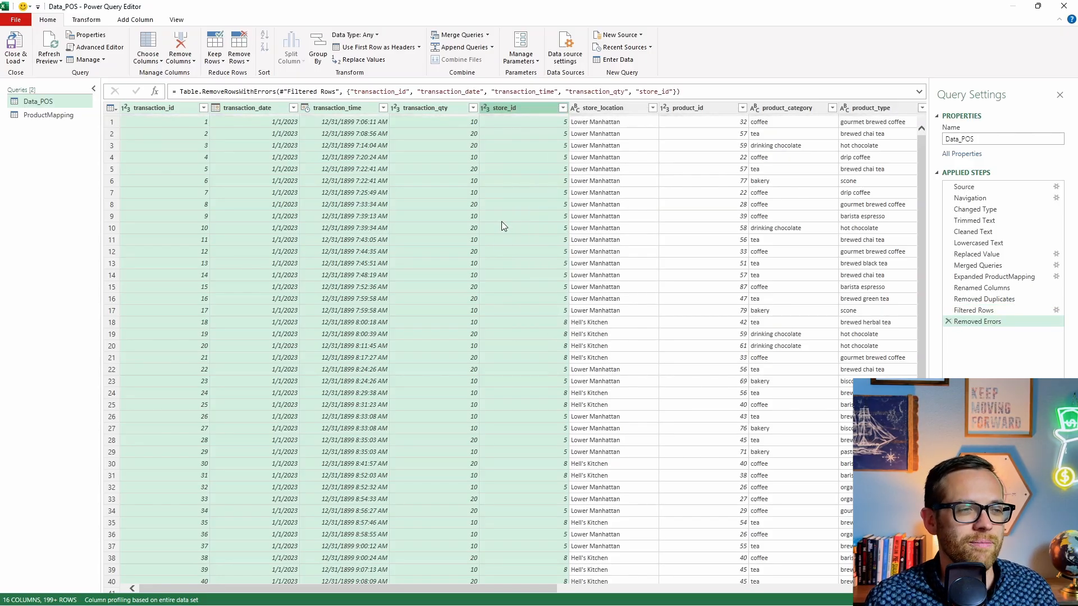
click(565, 108)
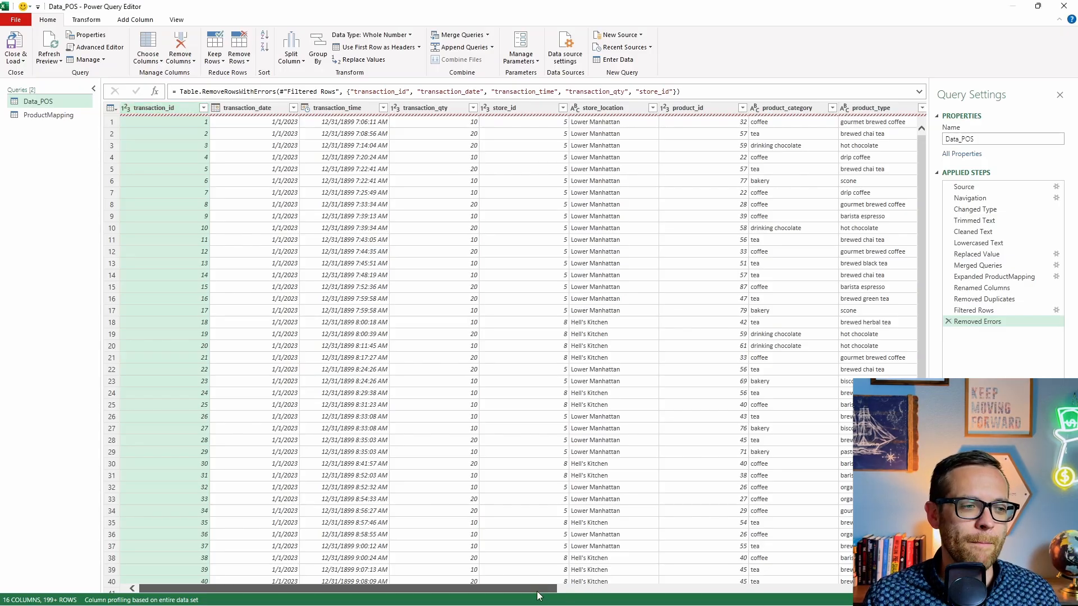
Add a Column From Examples using 'coffee gourmet brewed coffee ethiopia rg' as the example.
scroll(right, 3)
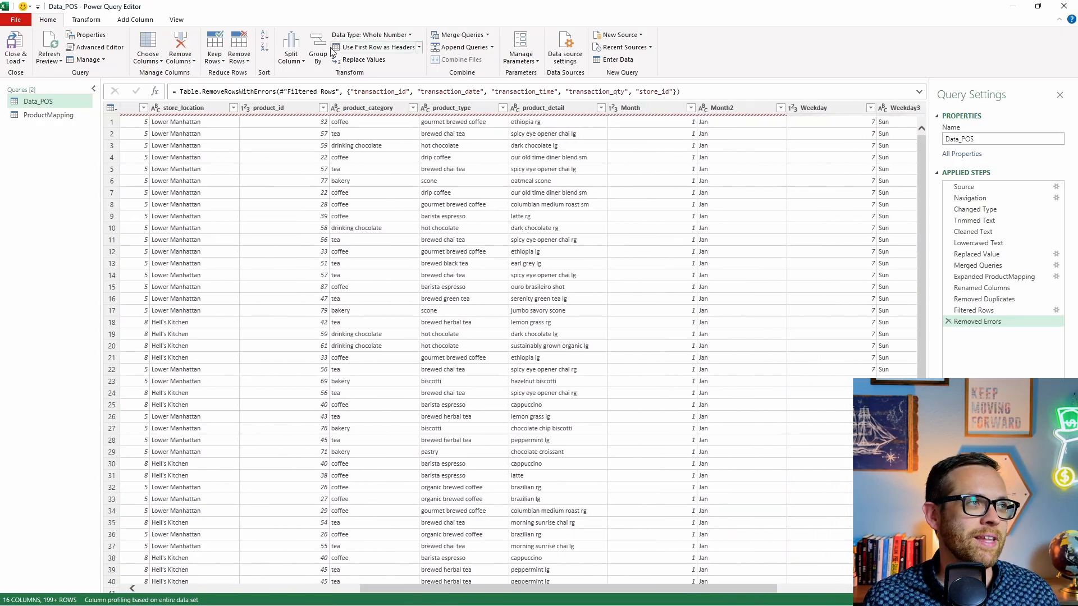
click(135, 19)
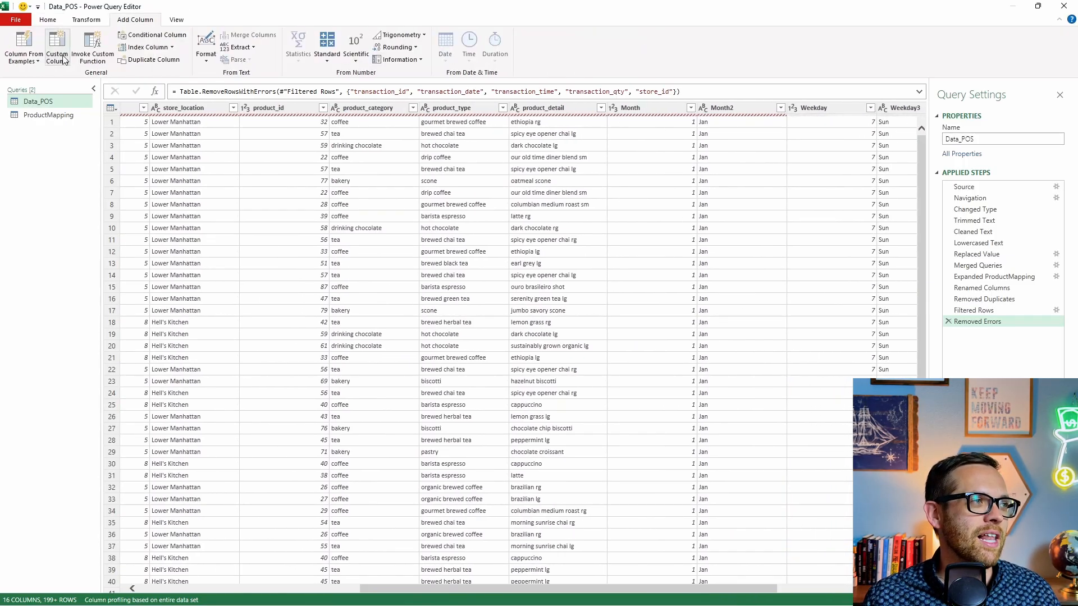
mouse_move(23, 49)
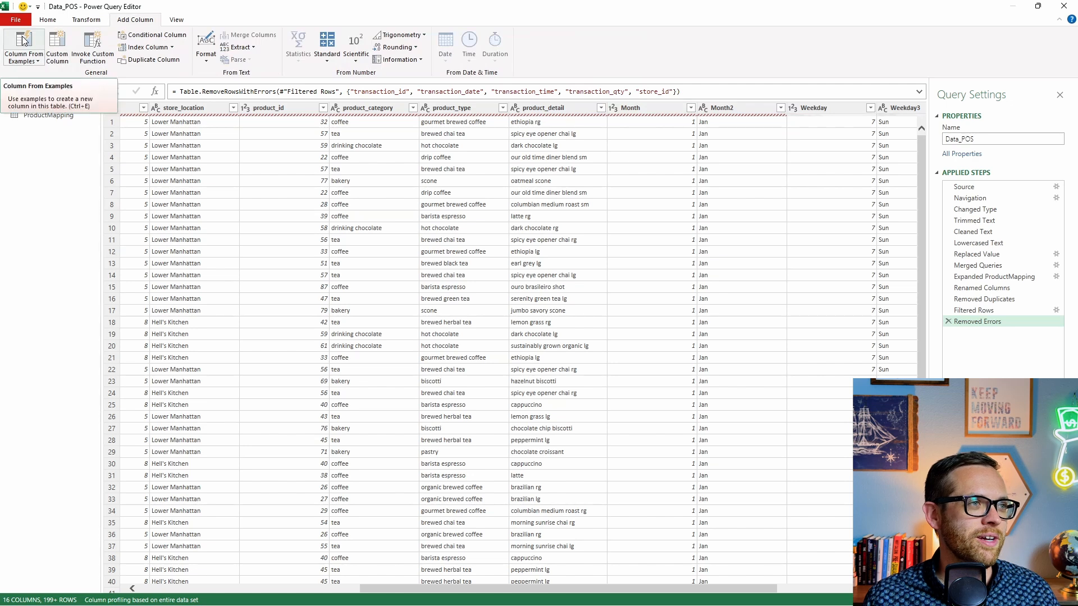
click(23, 41)
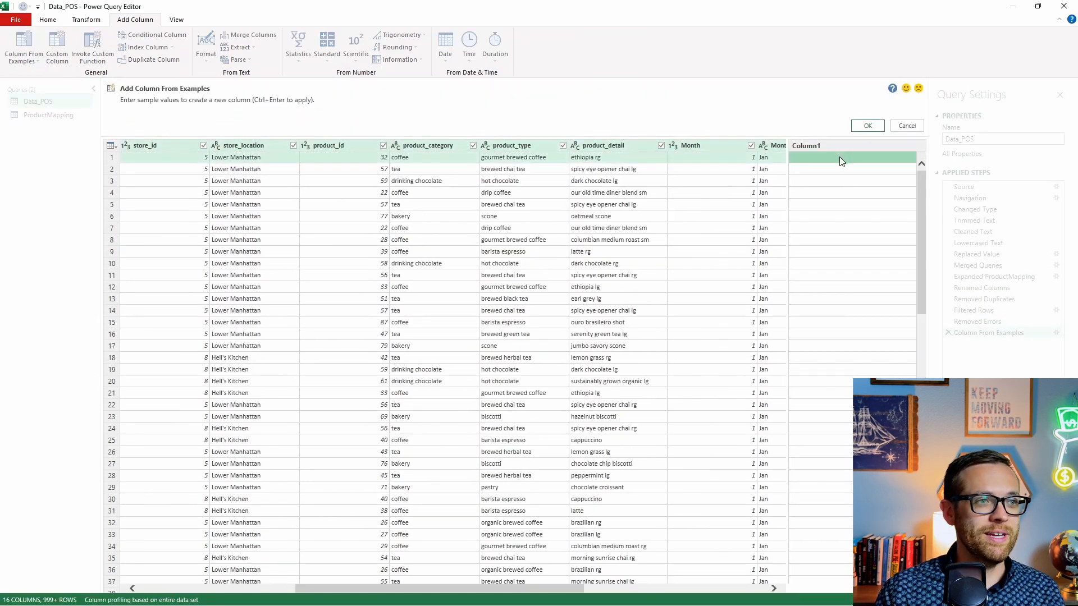
text(coffee gourmet brewed coffe)
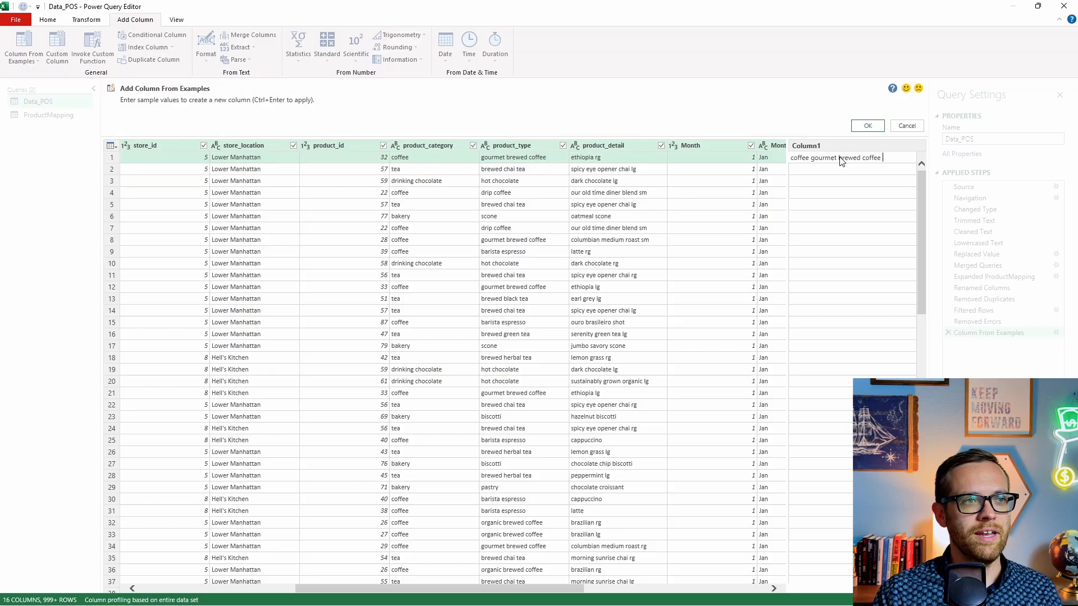
text(ethiopia)
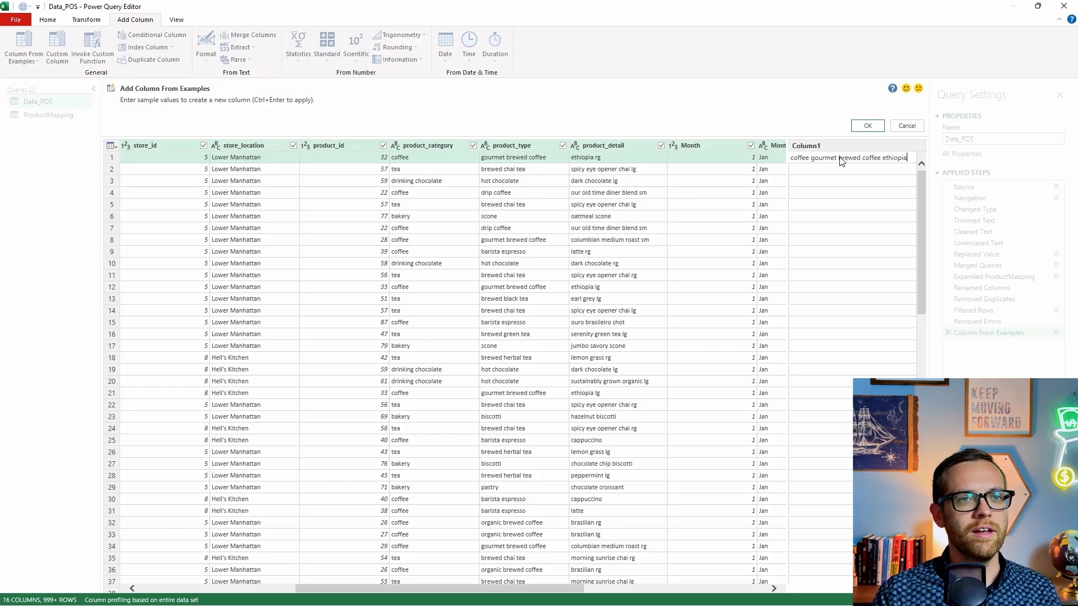
click(868, 125)
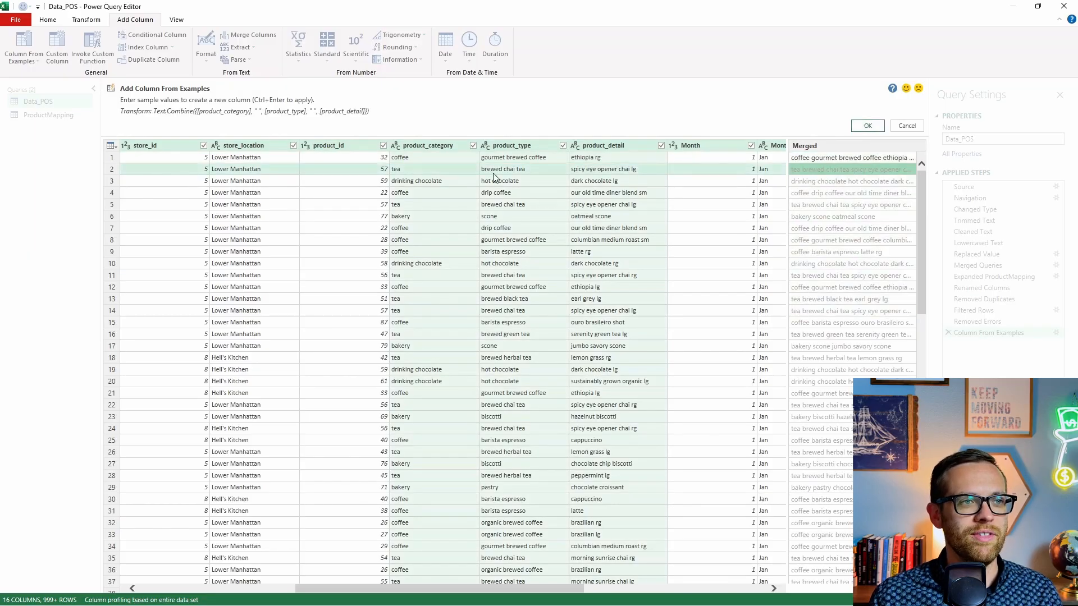
click(867, 126)
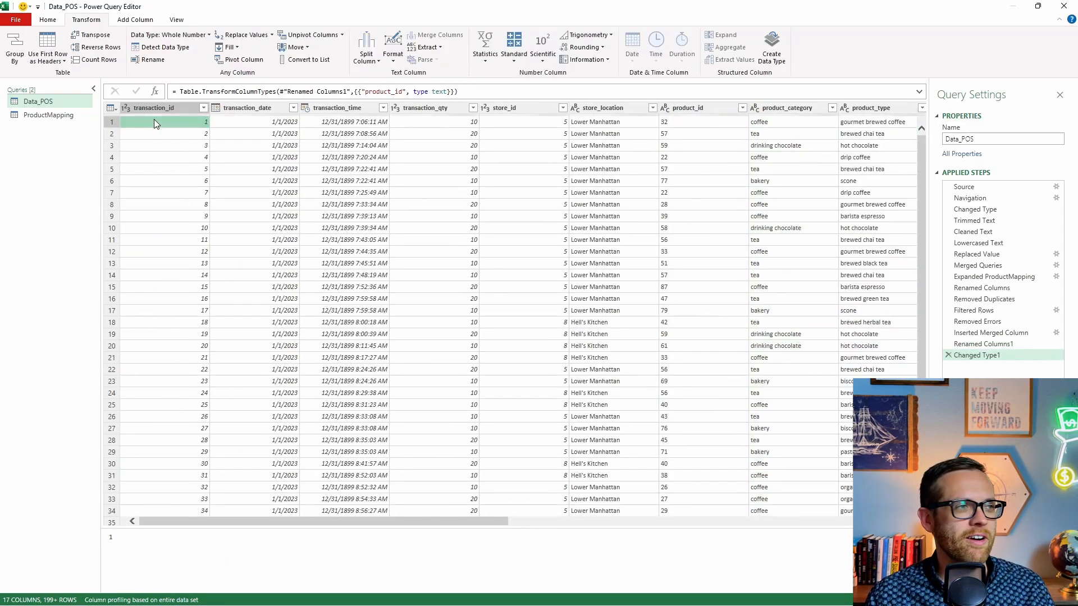
mouse_move(134, 391)
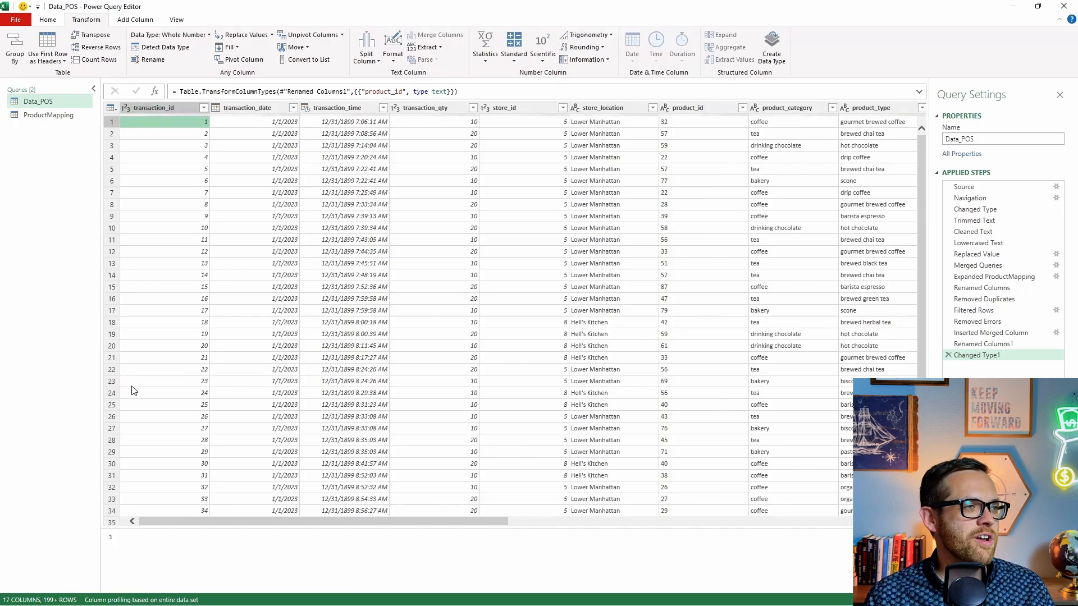
mouse_move(316, 114)
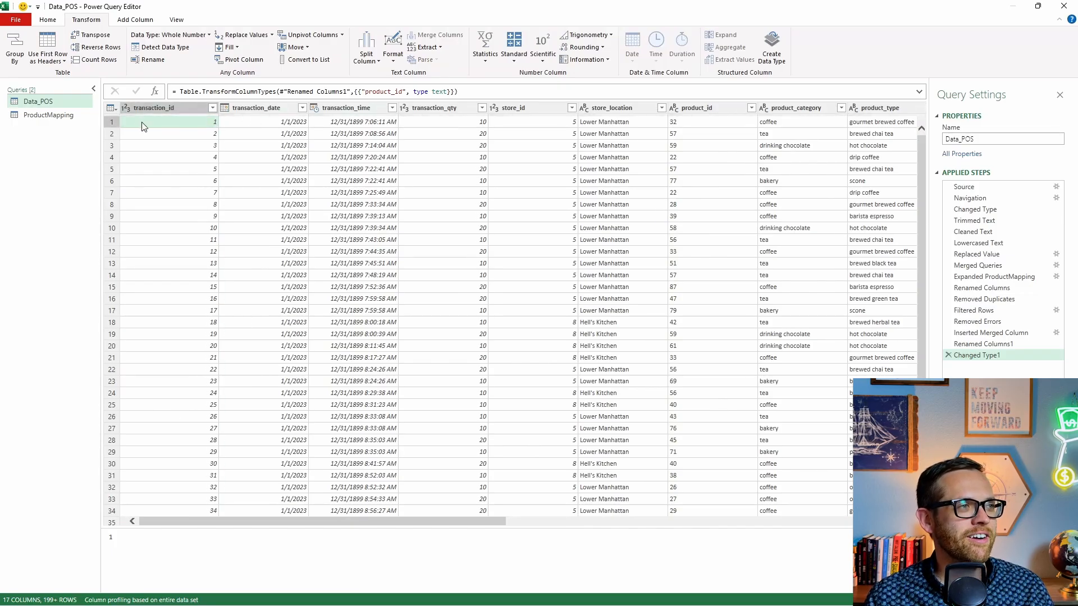
mouse_move(241, 131)
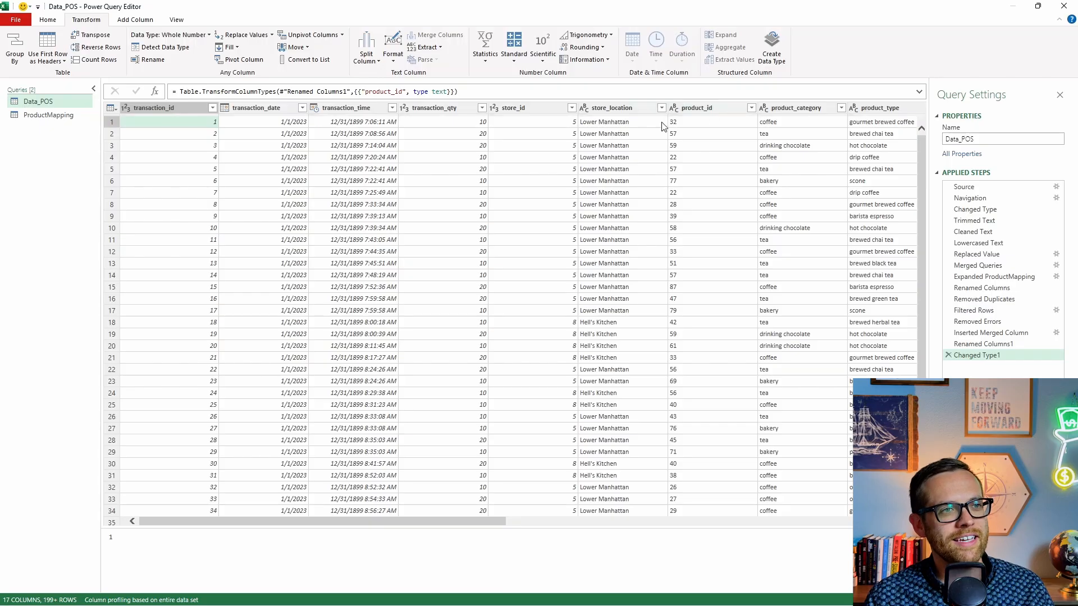
Set product_id to Decimal Number, replacing the current type conversion step.
click(697, 107)
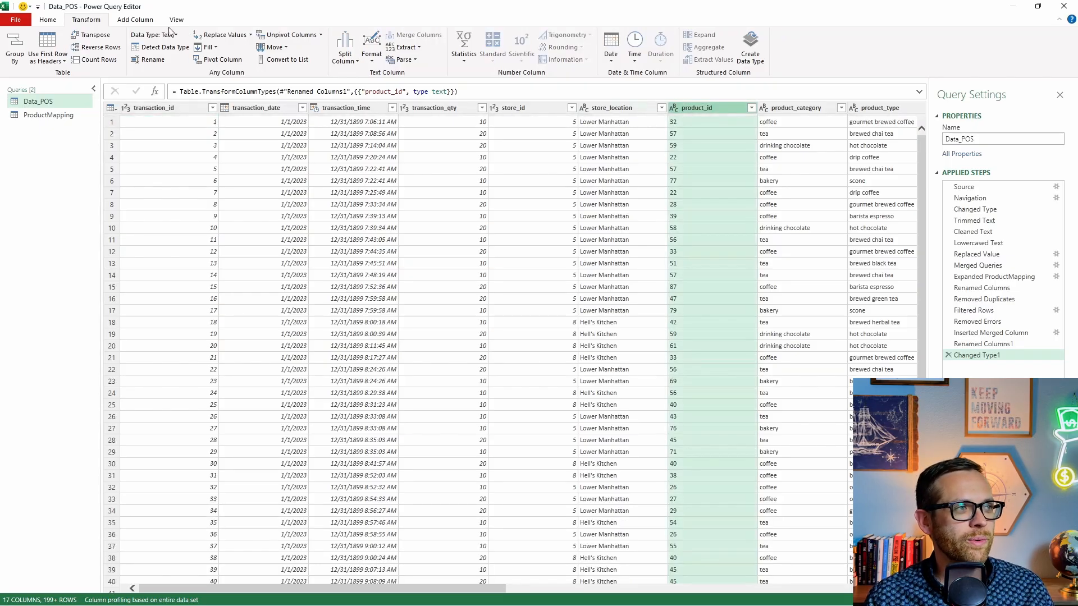
click(152, 35)
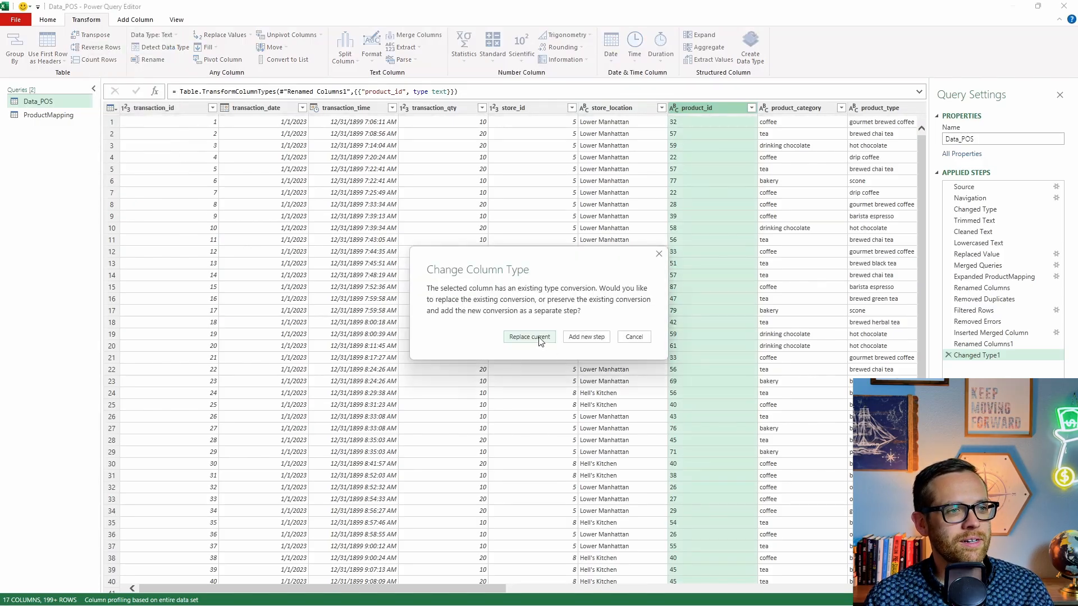
click(528, 337)
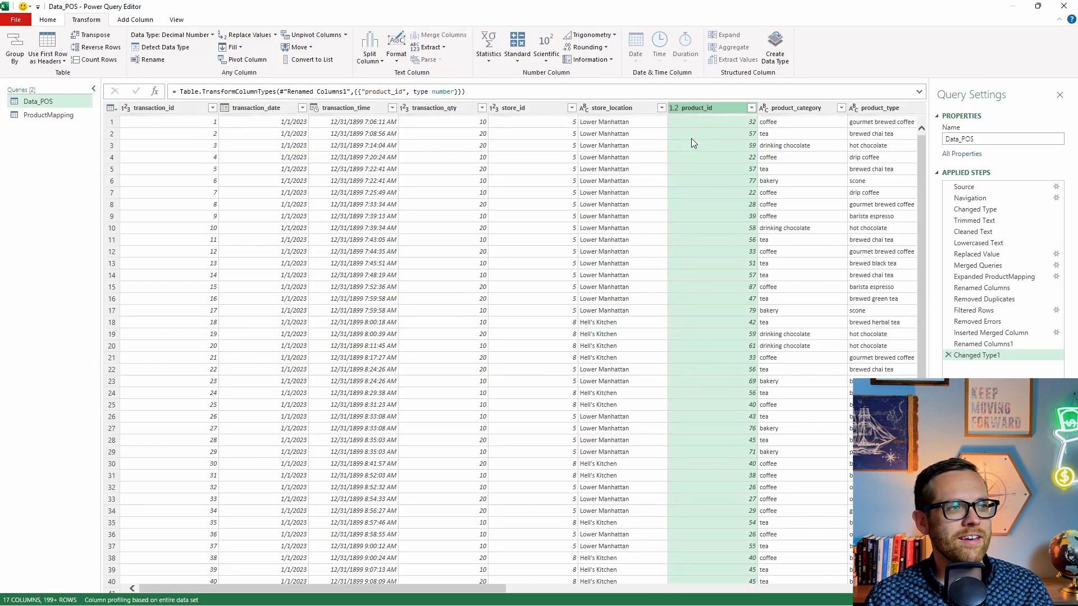
scroll(right, 3)
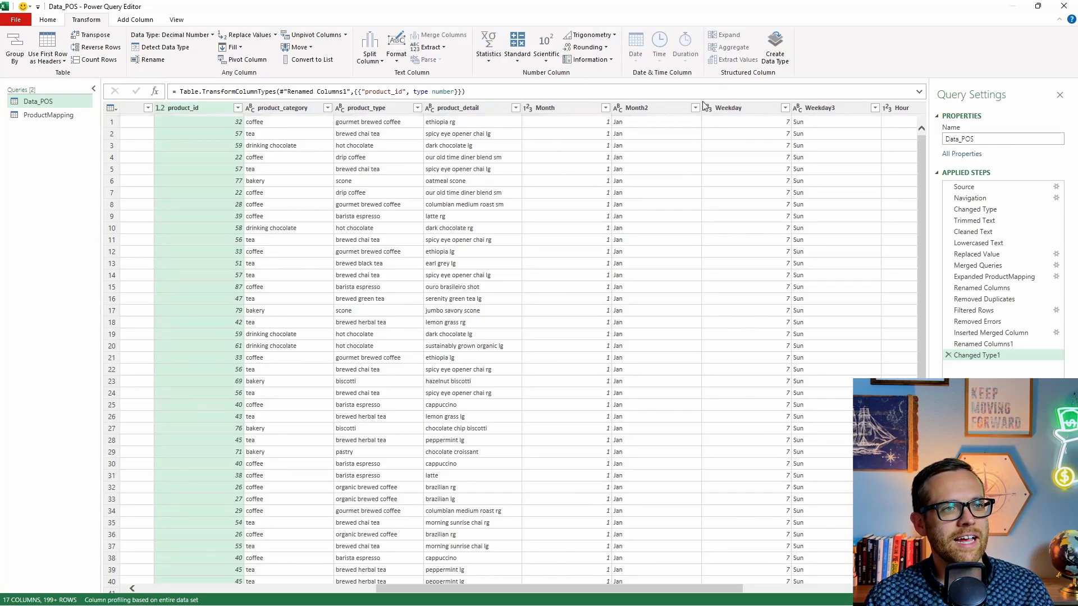
scroll(right, 3)
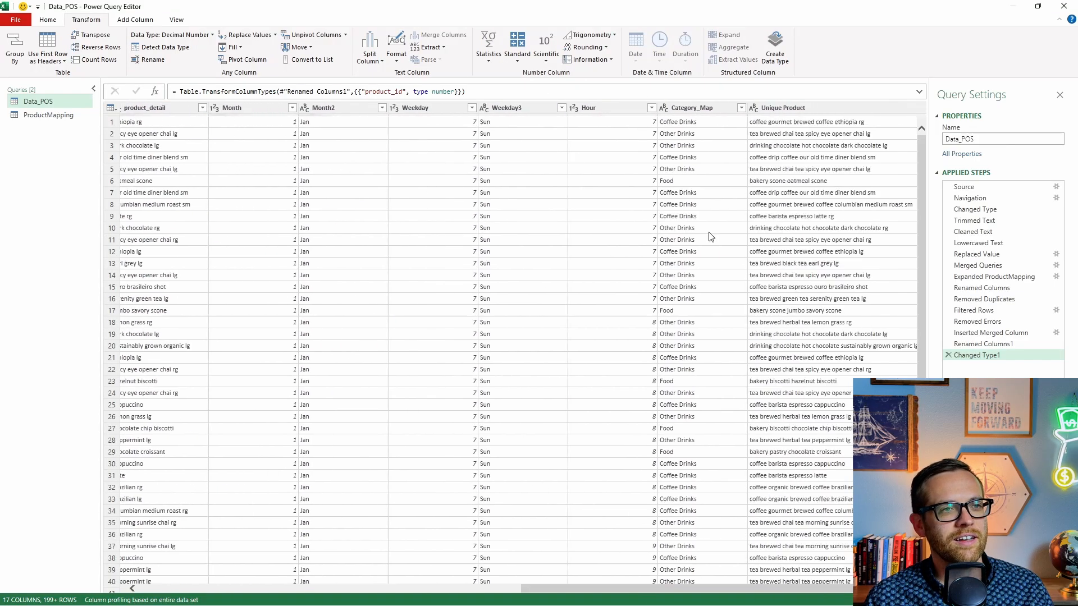